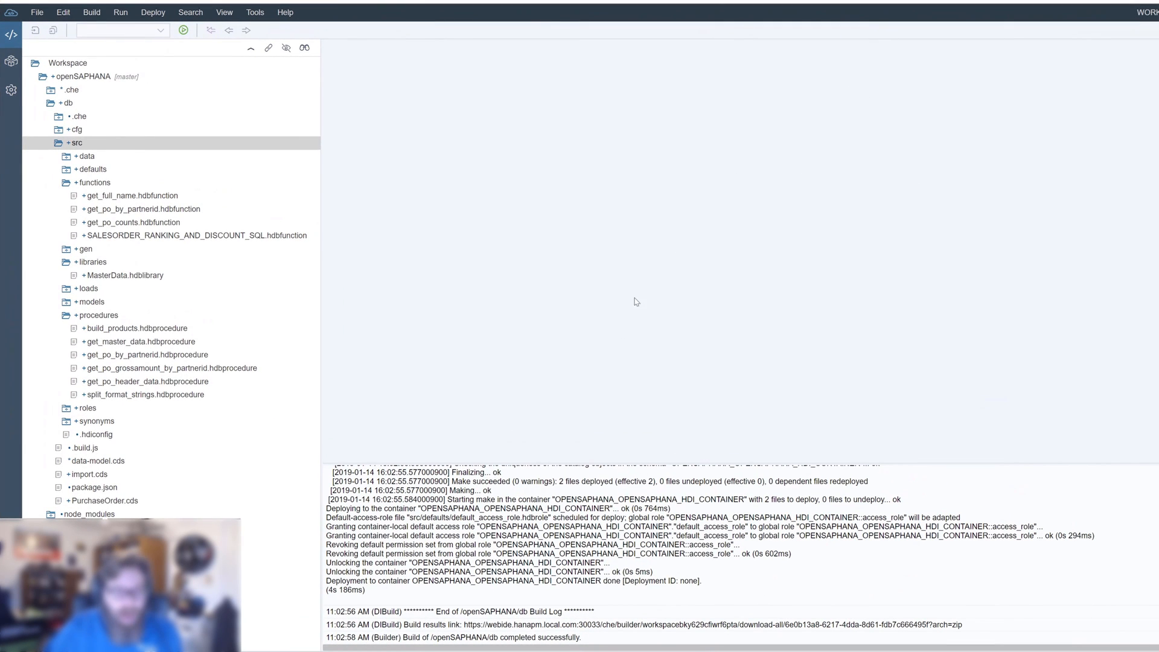
# - Show the context menu of the functions folder in the workspace tree
pyautogui.click(94, 183)
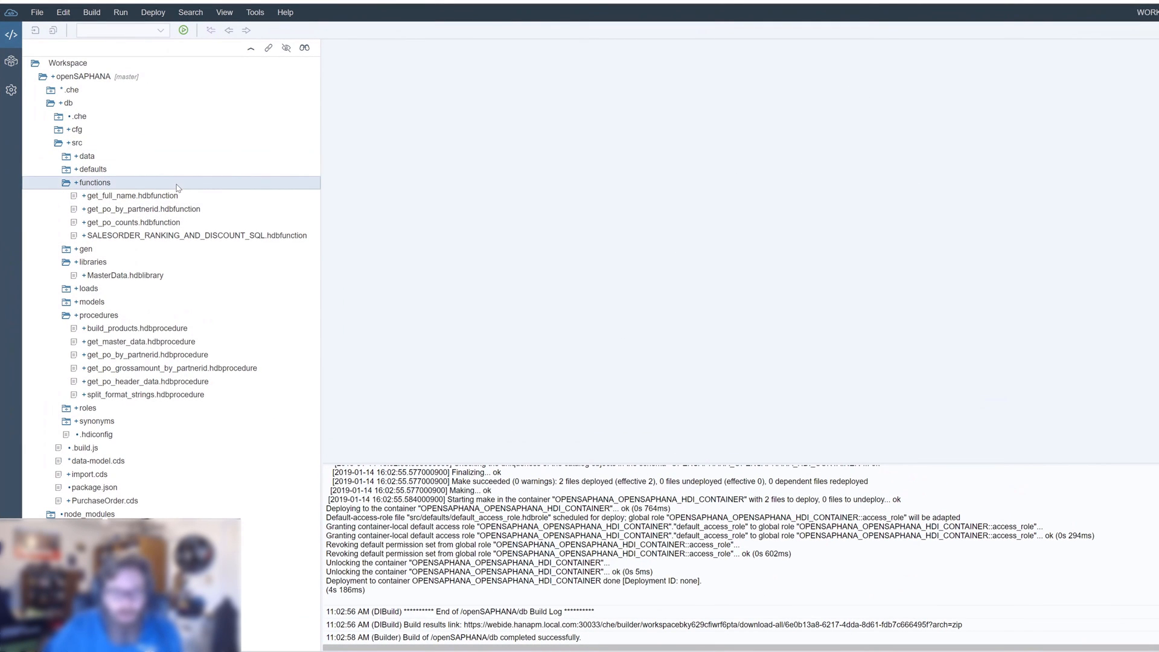
pyautogui.rightClick(93, 183)
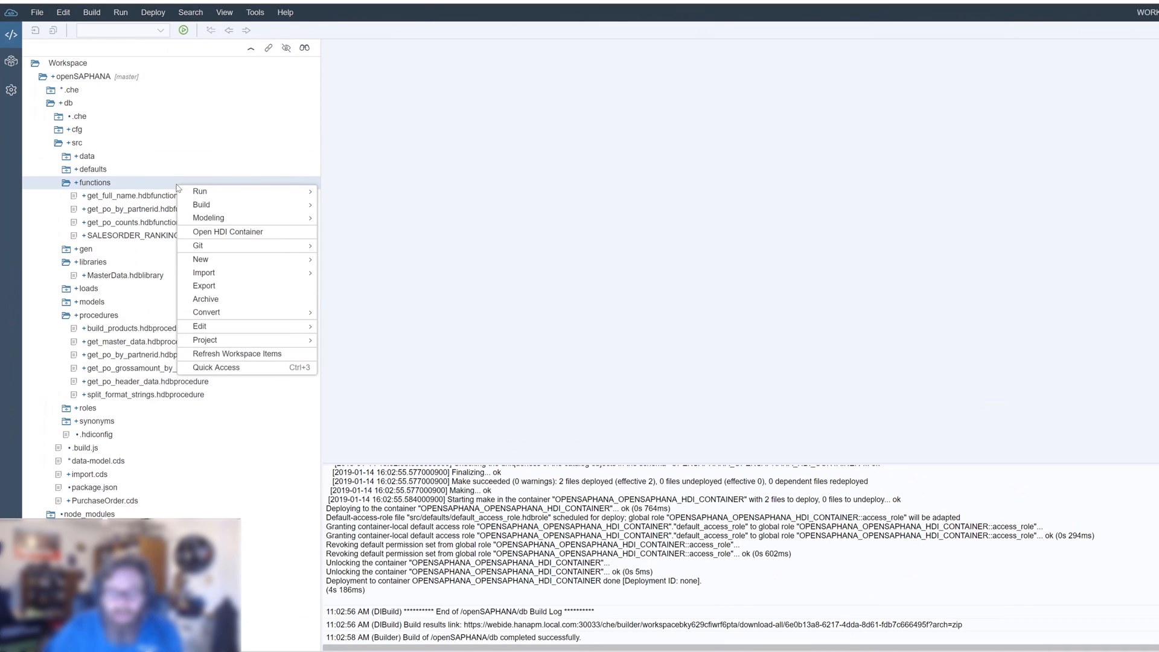
pyautogui.moveTo(232, 192)
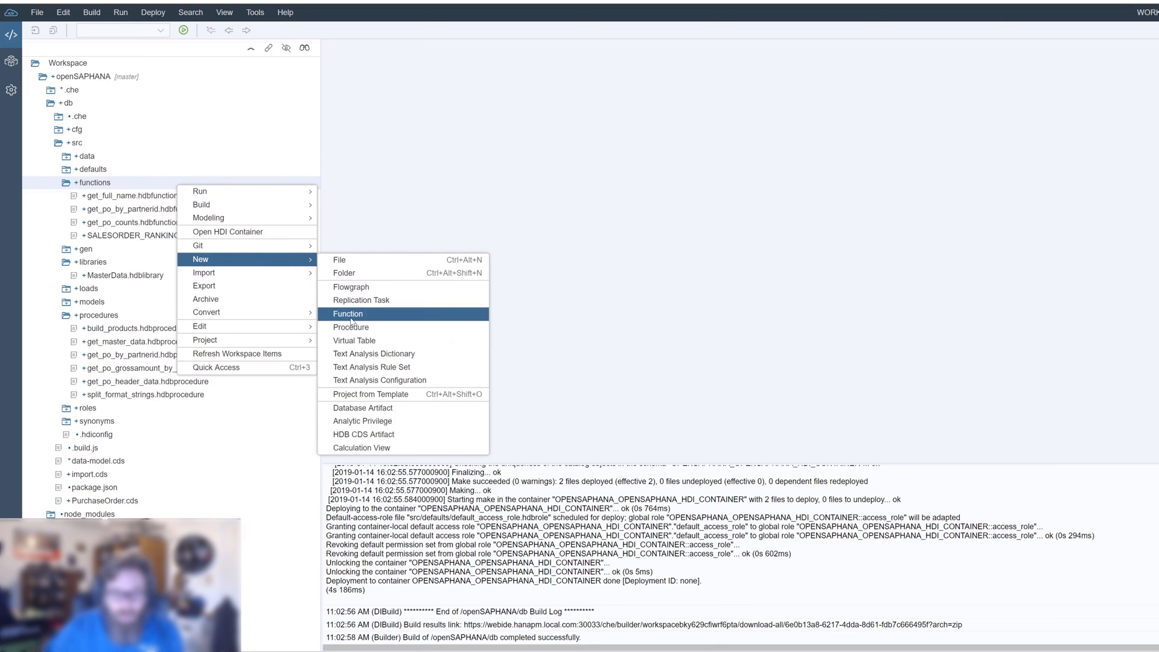
# - Begin a new Function and name it get_po_avg_by_partnerid_tf in the New Function dialog
pyautogui.click(347, 313)
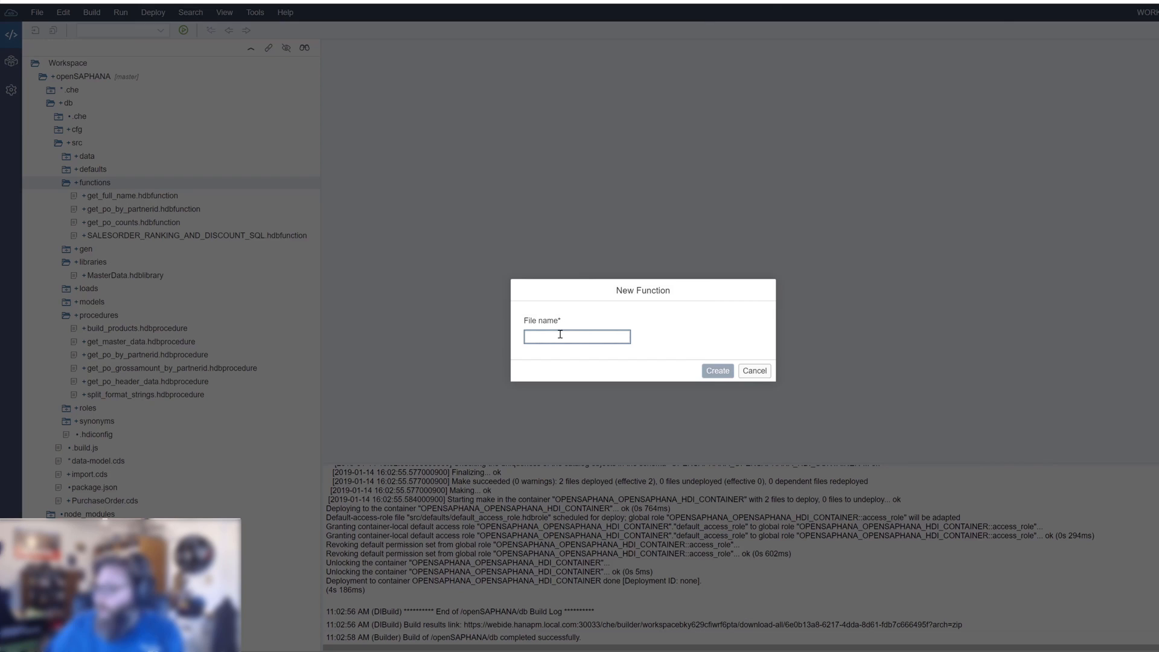
pyautogui.write('get_po')
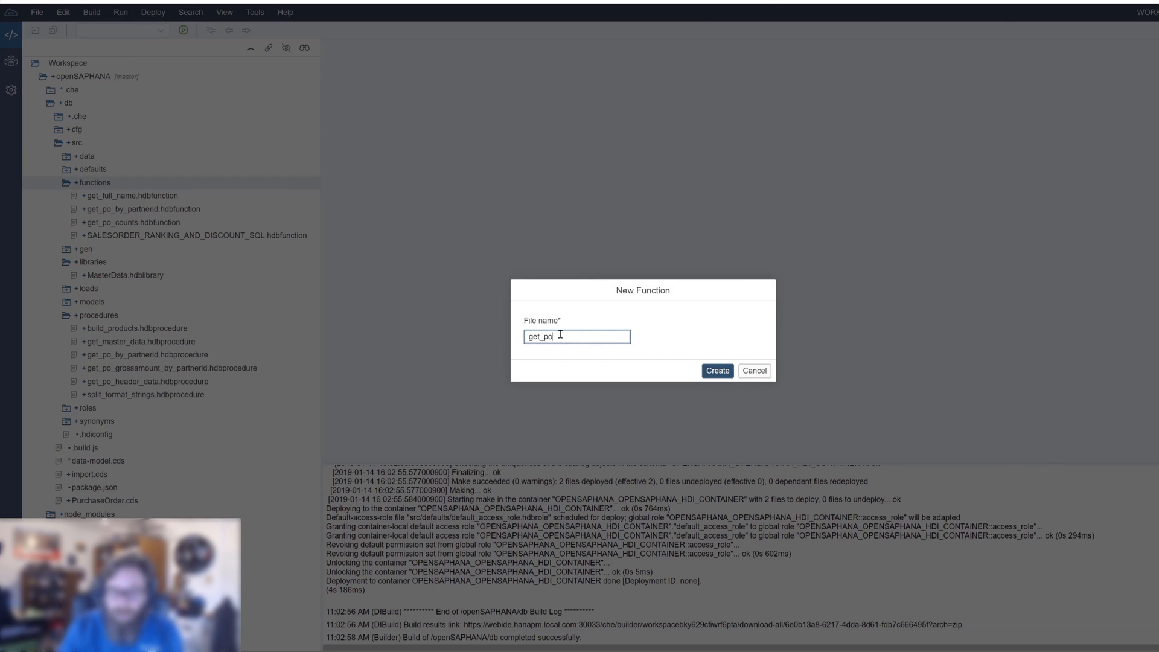
pyautogui.write('_avg_by_partner')
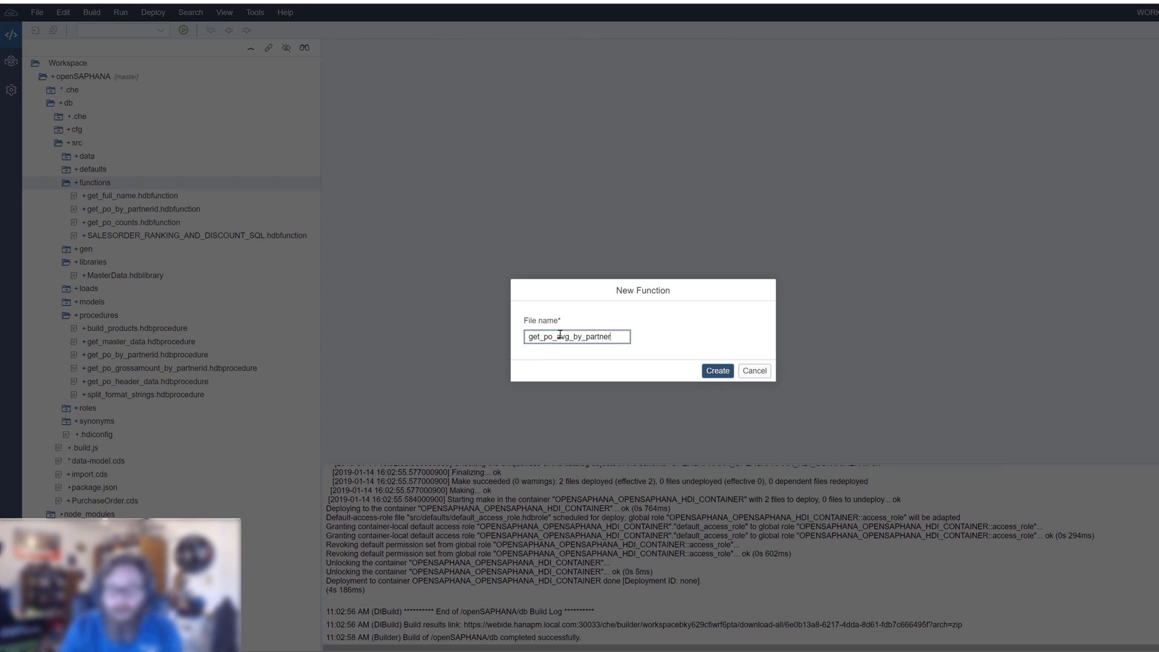
pyautogui.write('id_tf')
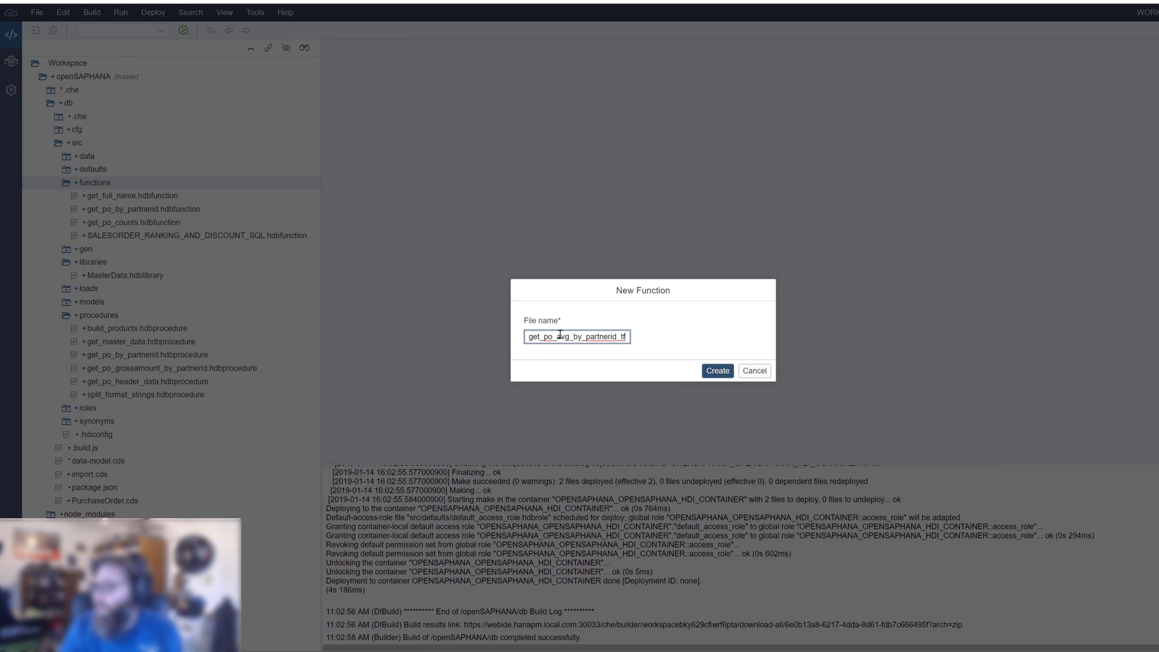
# - Create get_po_avg_by_partnerid_tf and enter its table function code in the editor
pyautogui.click(716, 371)
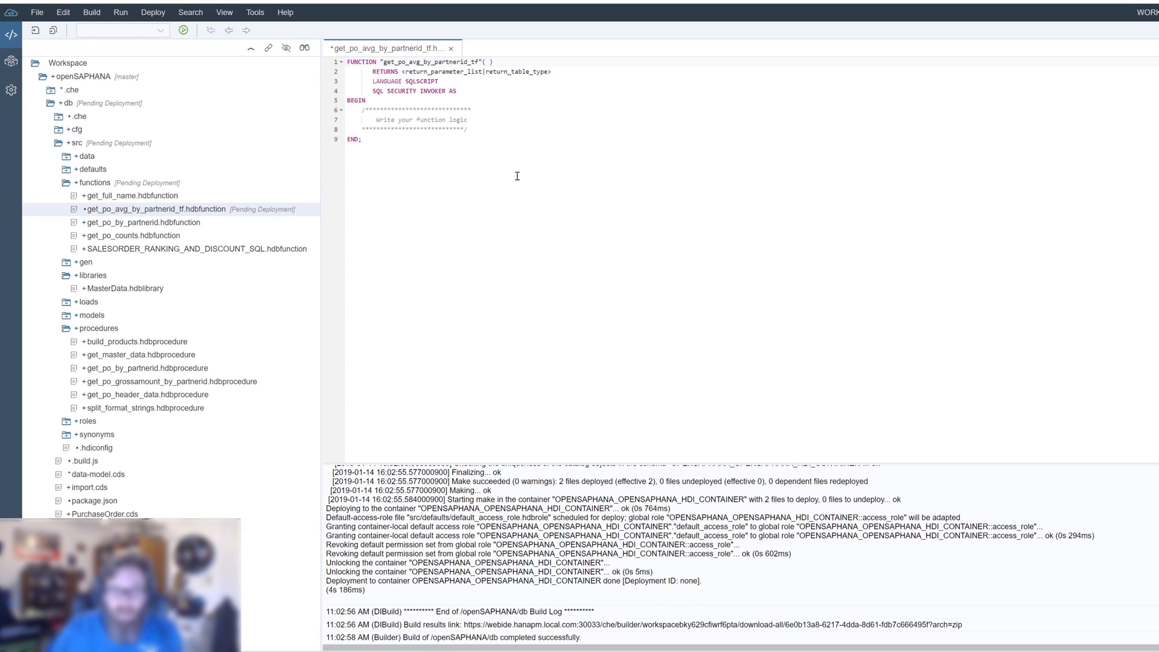
pyautogui.click(485, 71)
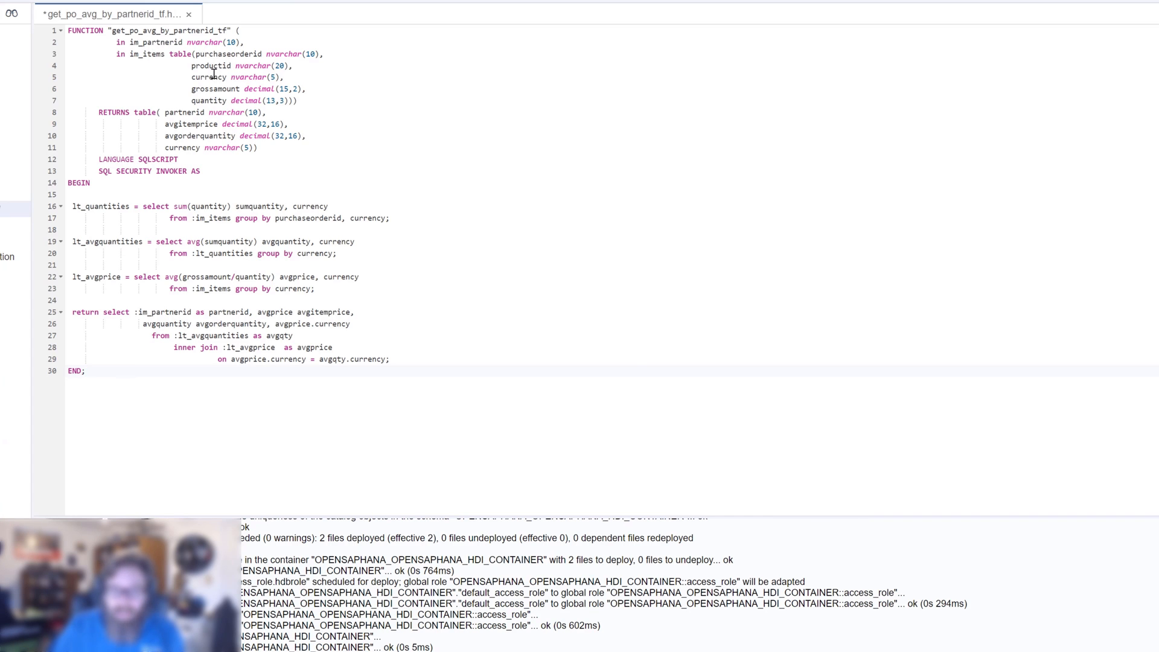
pyautogui.moveTo(219, 94)
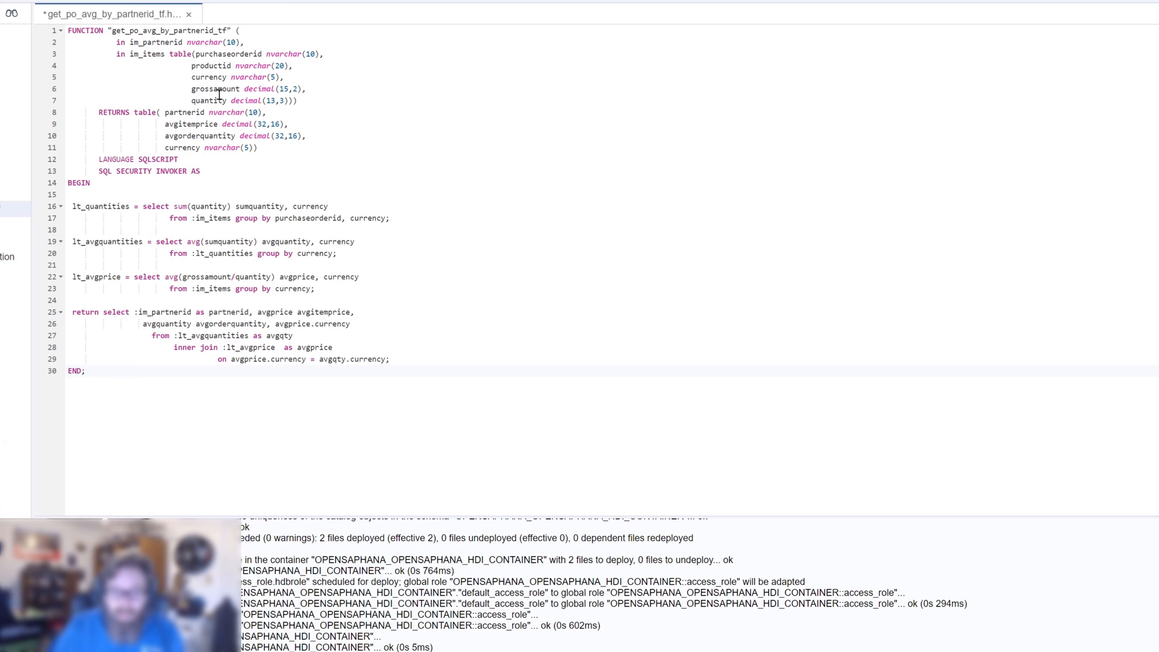
pyautogui.moveTo(169, 115)
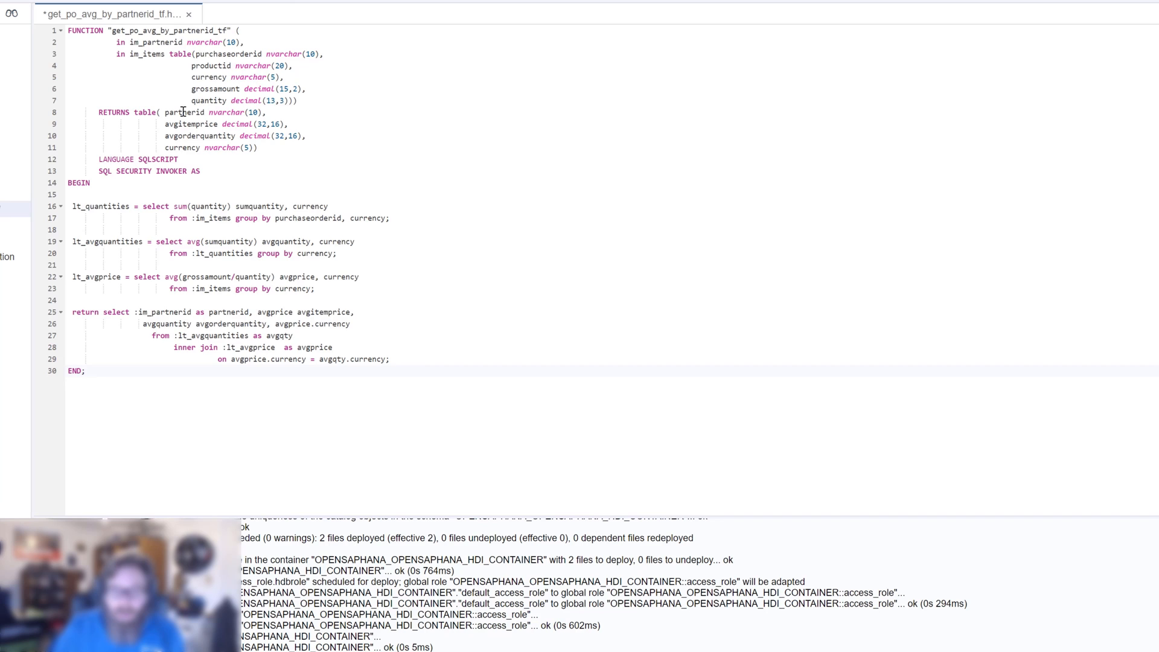
pyautogui.moveTo(191, 123)
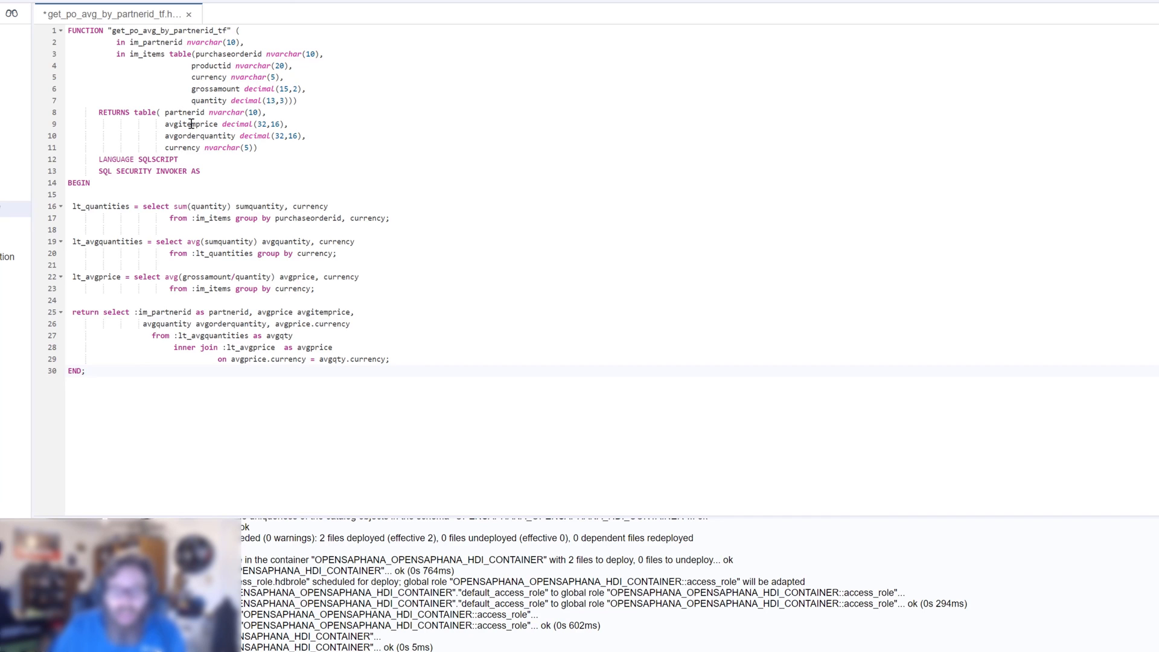
pyautogui.moveTo(210, 137)
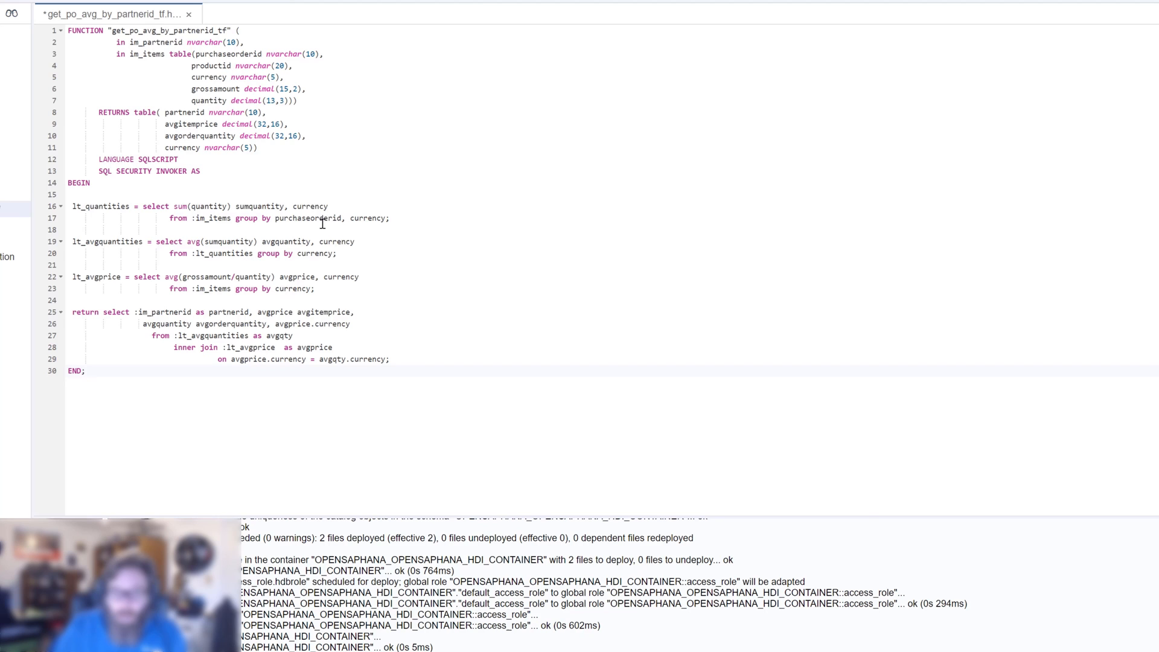
pyautogui.moveTo(460, 249)
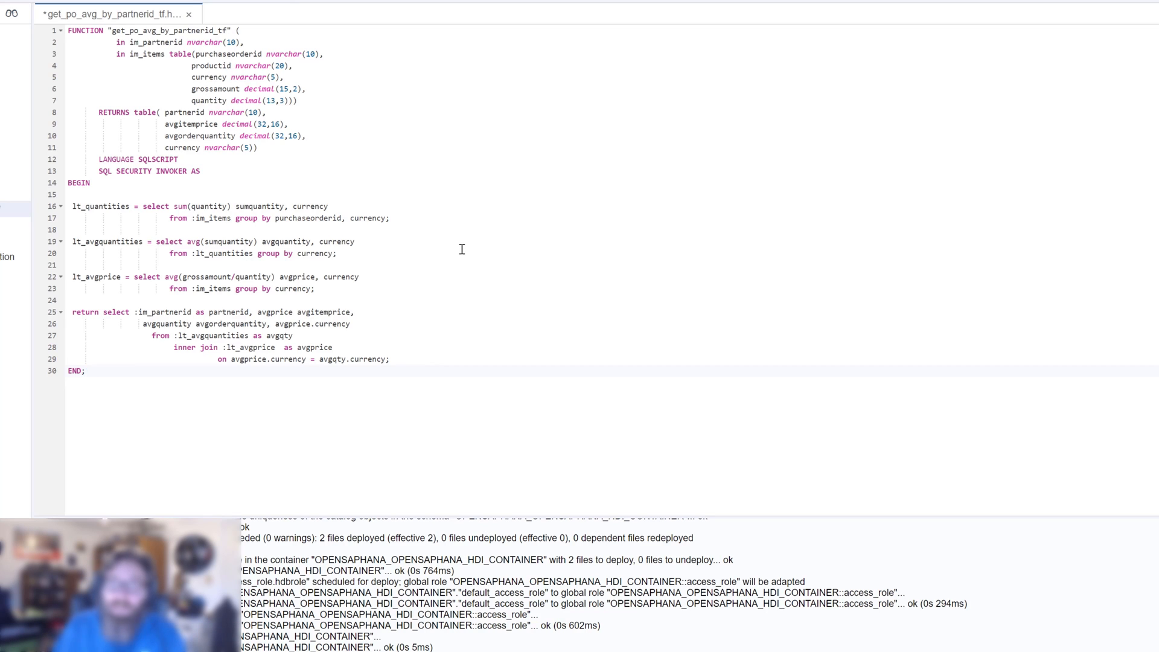
pyautogui.moveTo(304, 202)
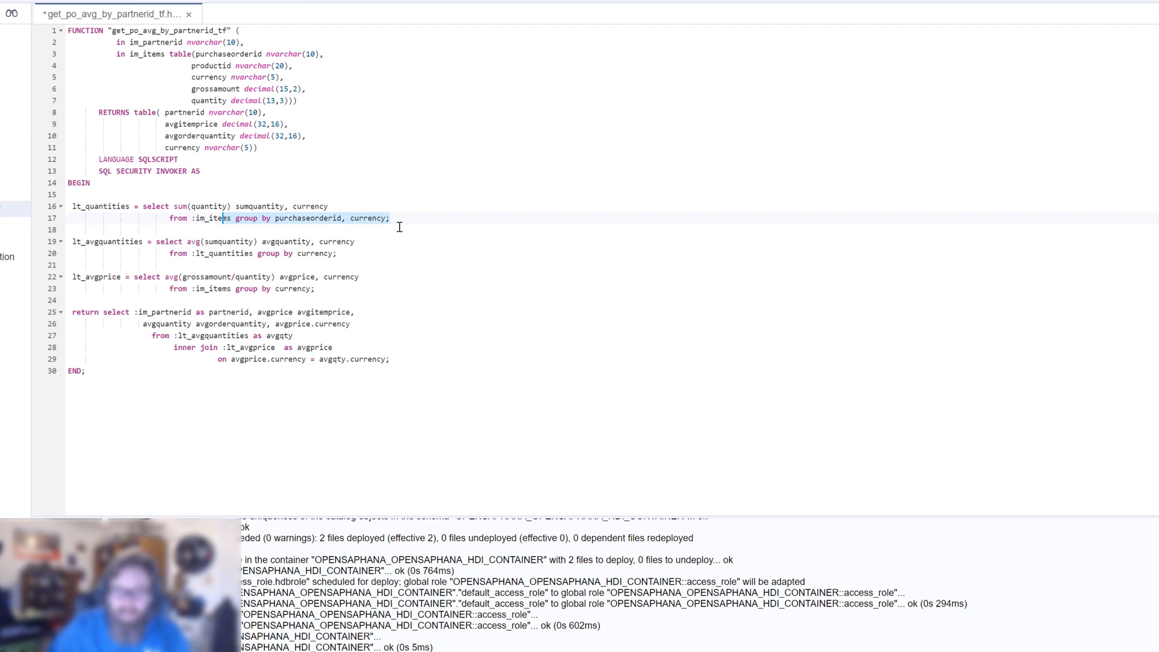
pyautogui.moveTo(169, 246)
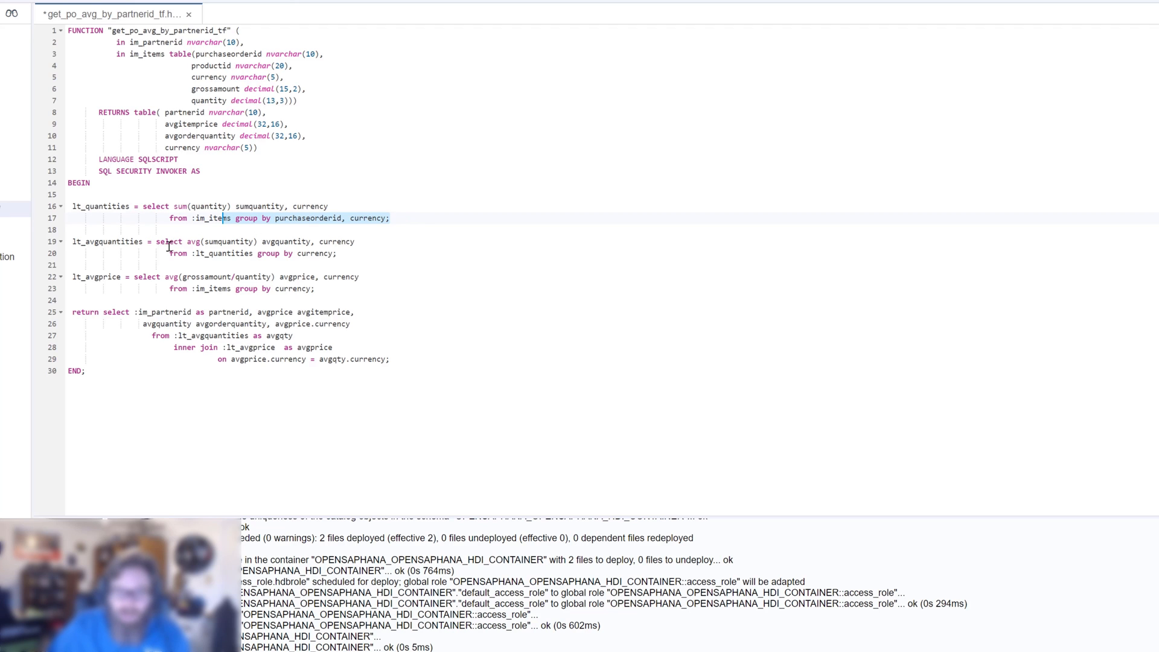
pyautogui.moveTo(169, 247)
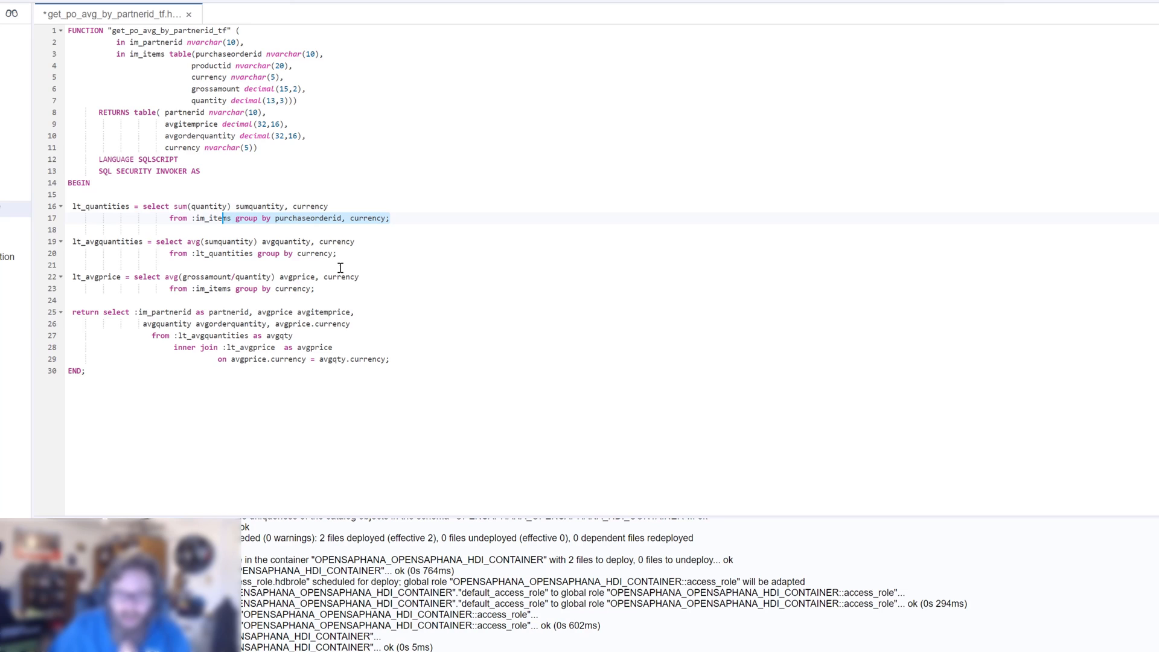
pyautogui.moveTo(146, 246)
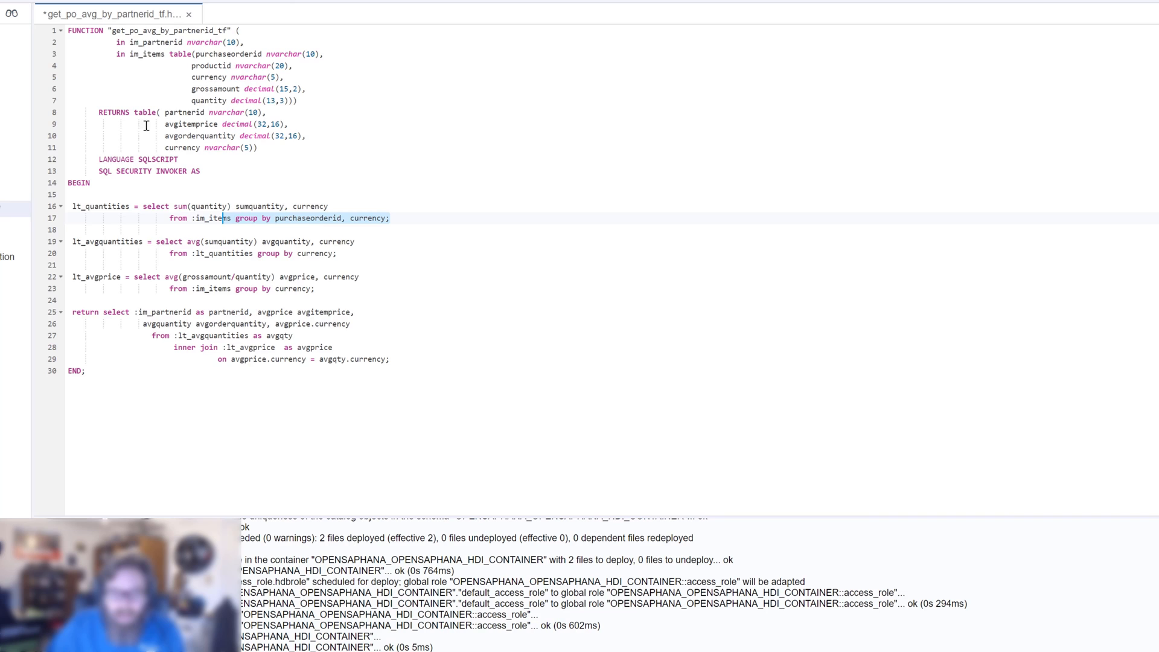
pyautogui.moveTo(202, 306)
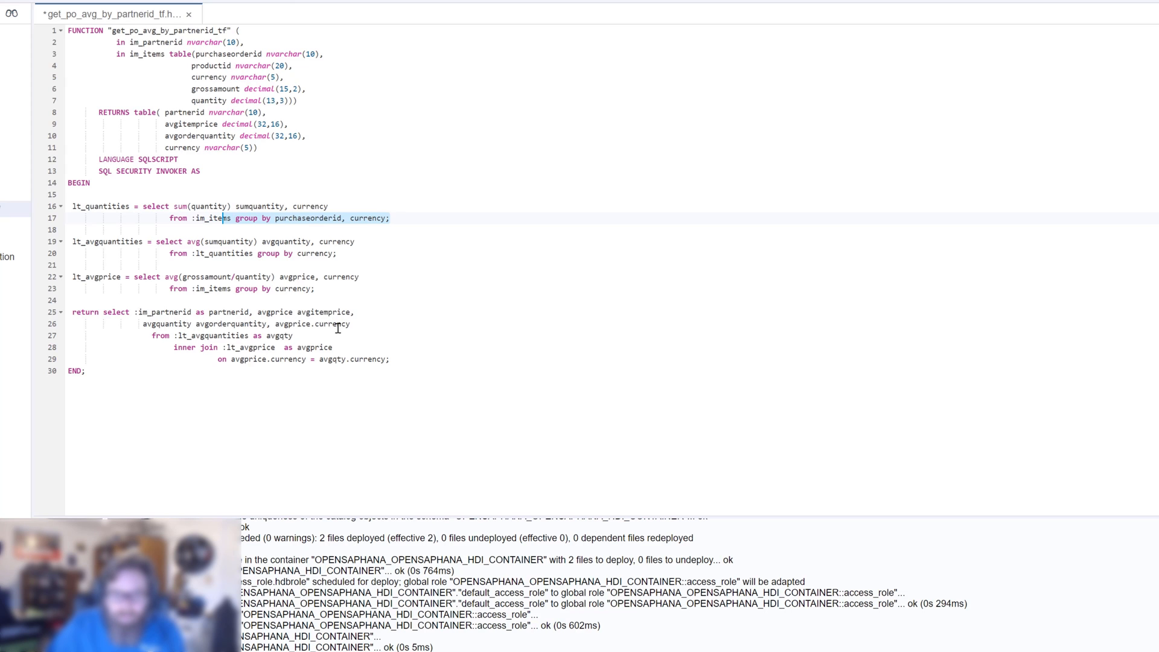
pyautogui.moveTo(210, 338)
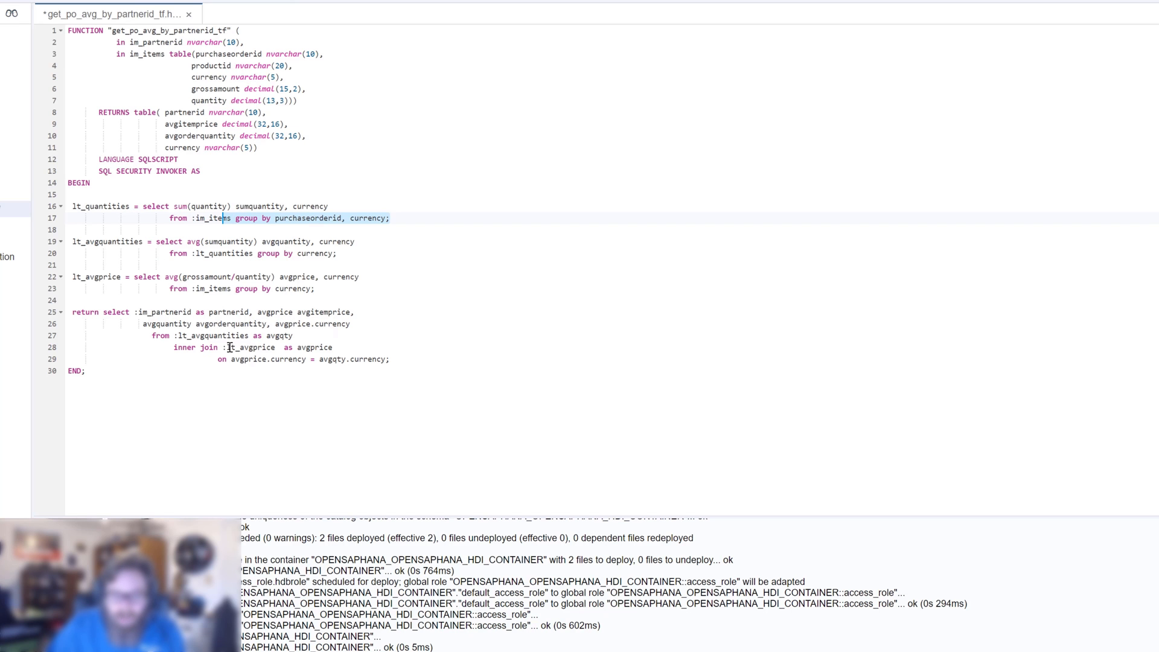
pyautogui.moveTo(246, 359)
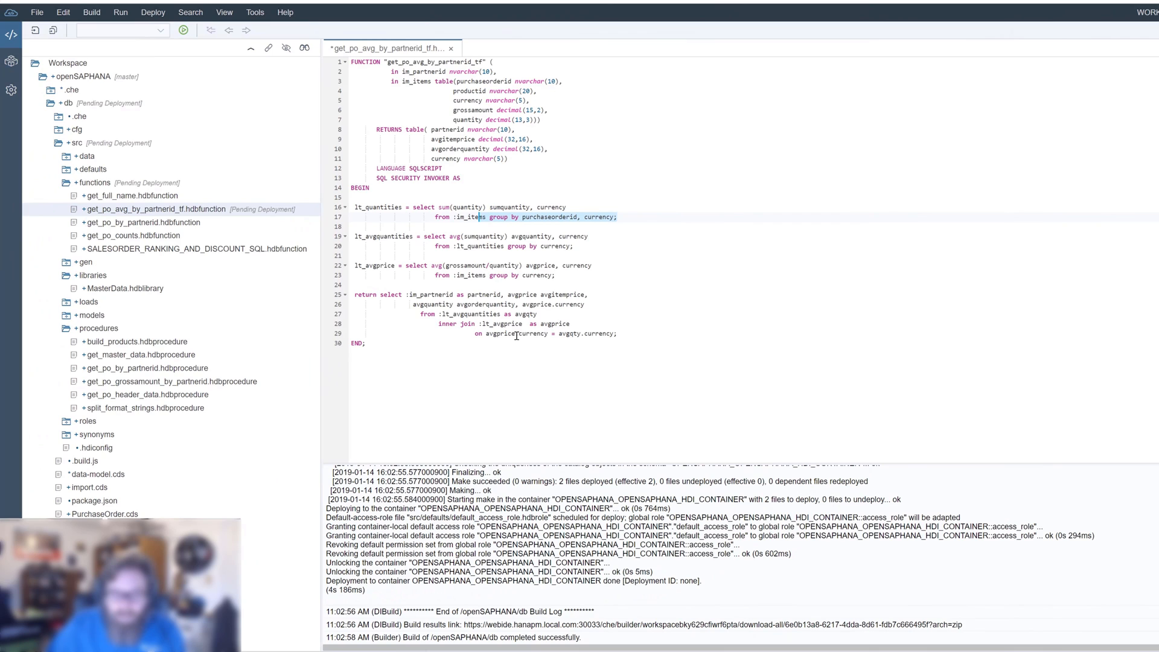
pyautogui.moveTo(625, 328)
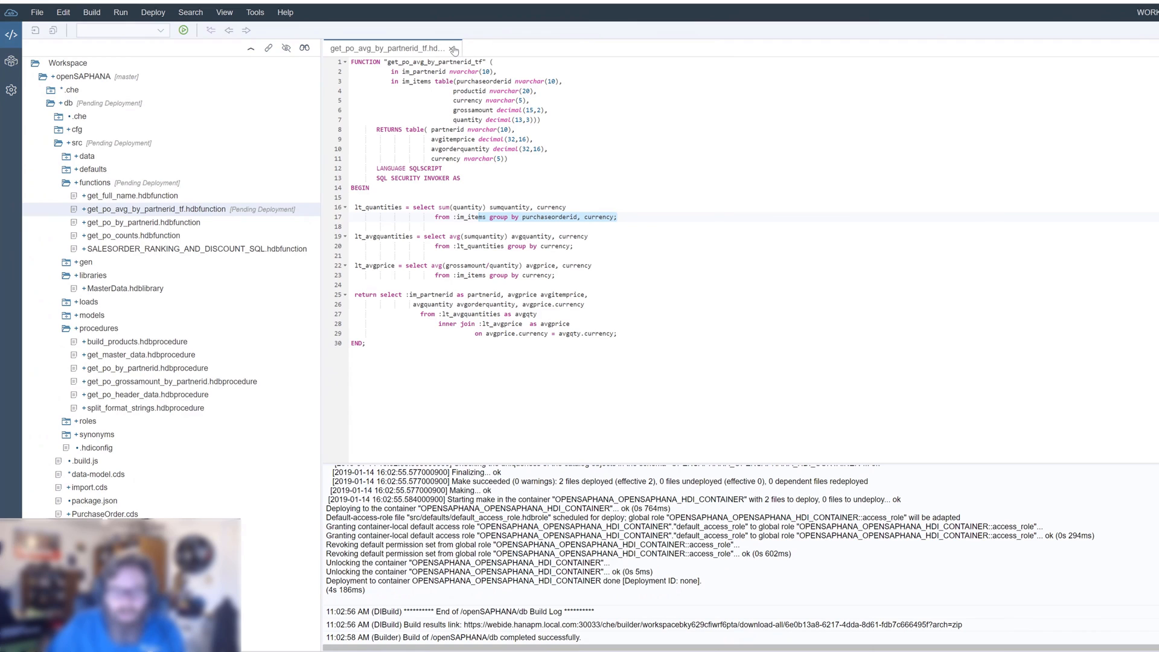
# - Close the get_po_avg_by_partnerid_tf.hdbfunction editor tab
pyautogui.click(454, 49)
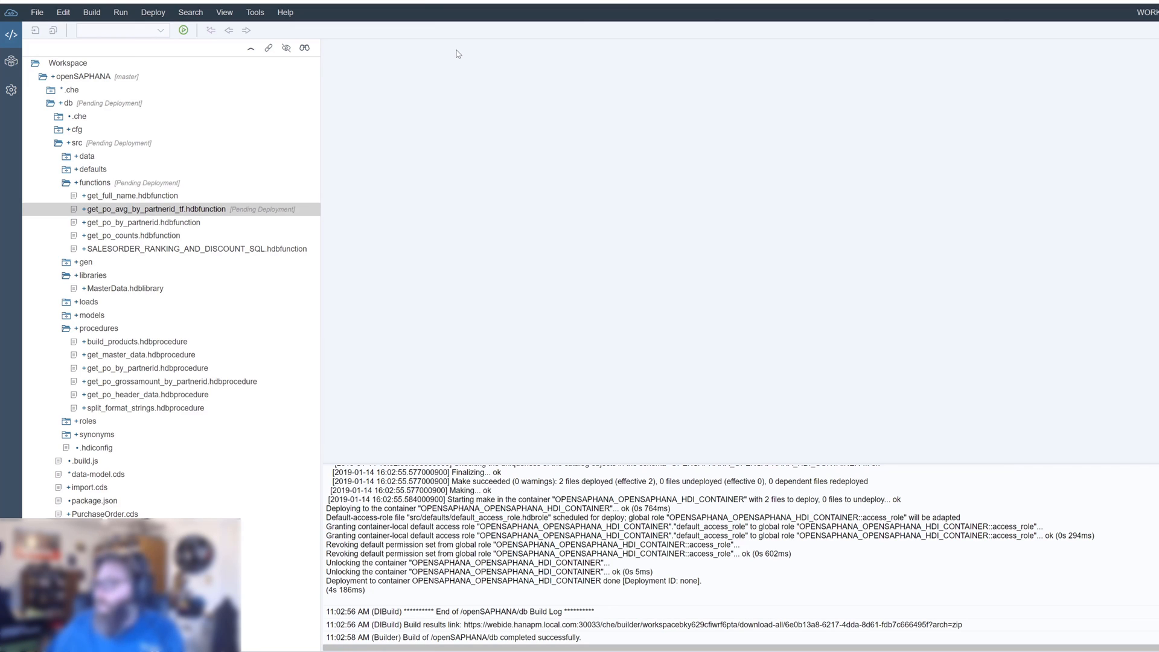
# - Create a new Procedure named get_po_avg_by_partnerid in the procedures folder
pyautogui.click(98, 329)
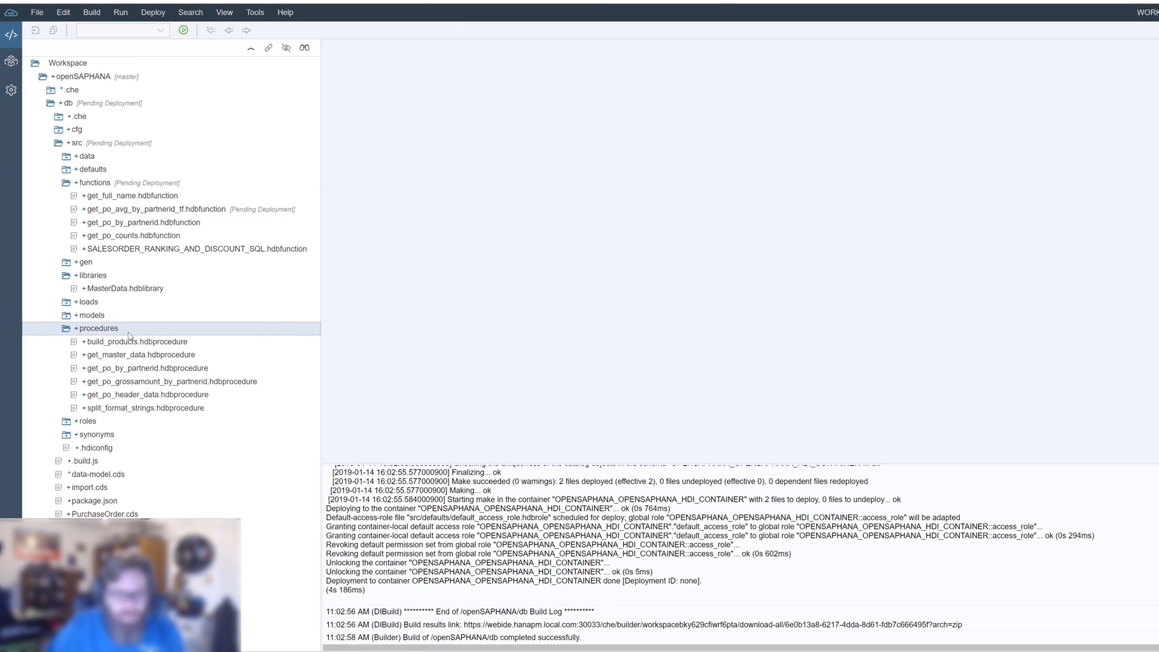
pyautogui.rightClick(100, 329)
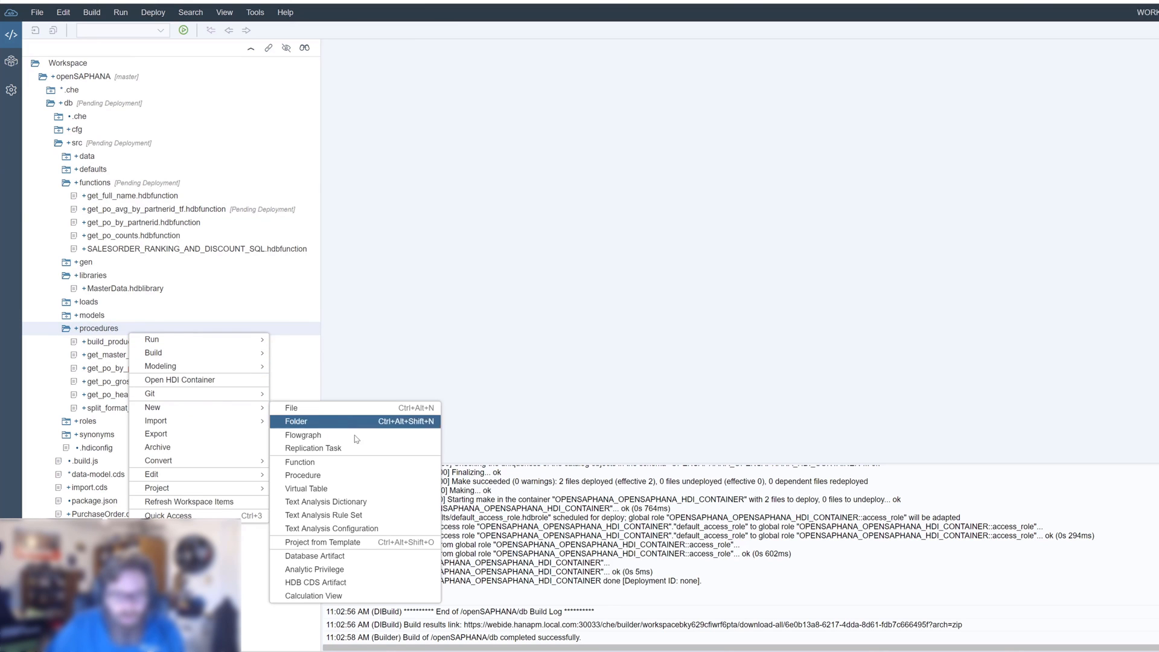
pyautogui.click(303, 474)
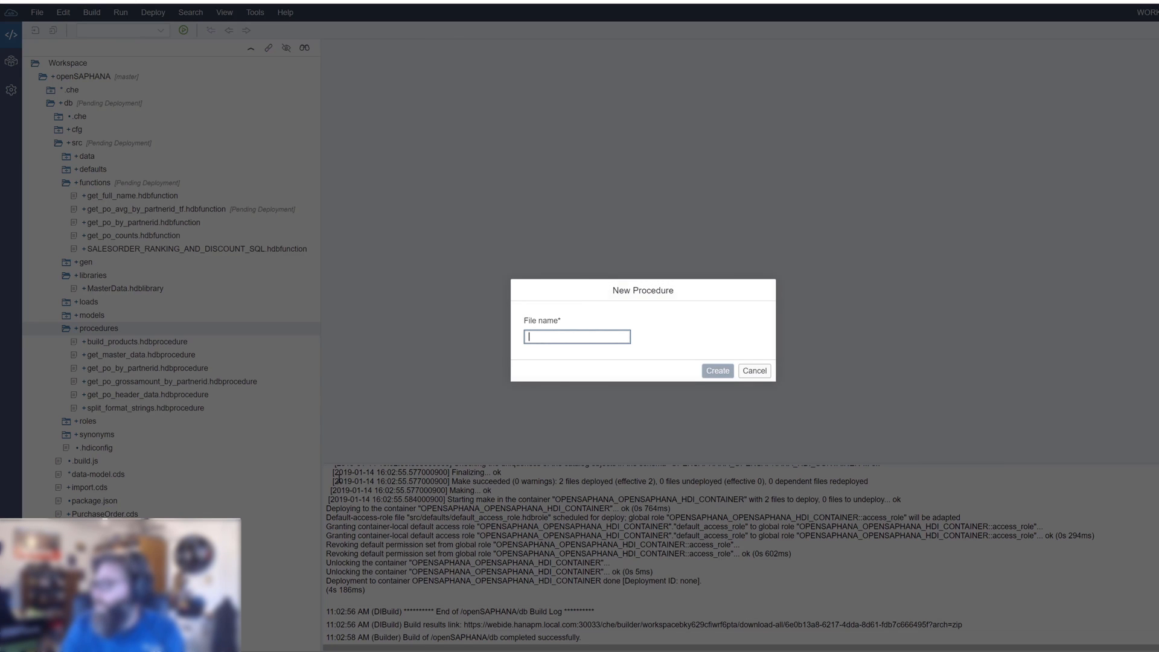
pyautogui.write('get_po_')
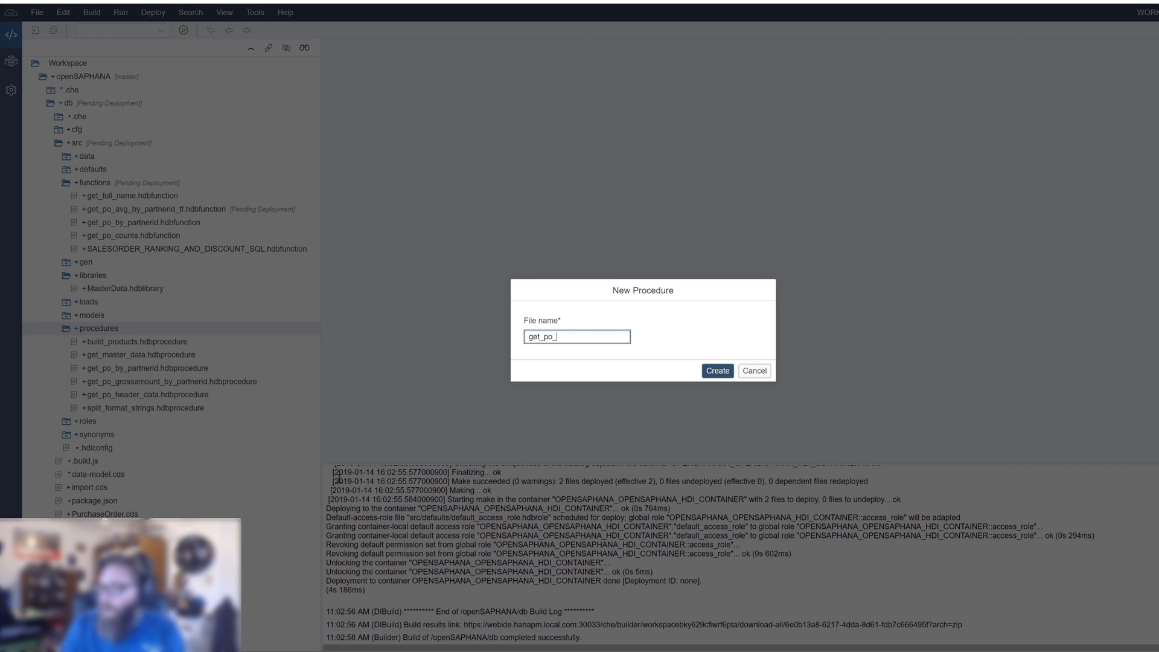
pyautogui.write('avg_')
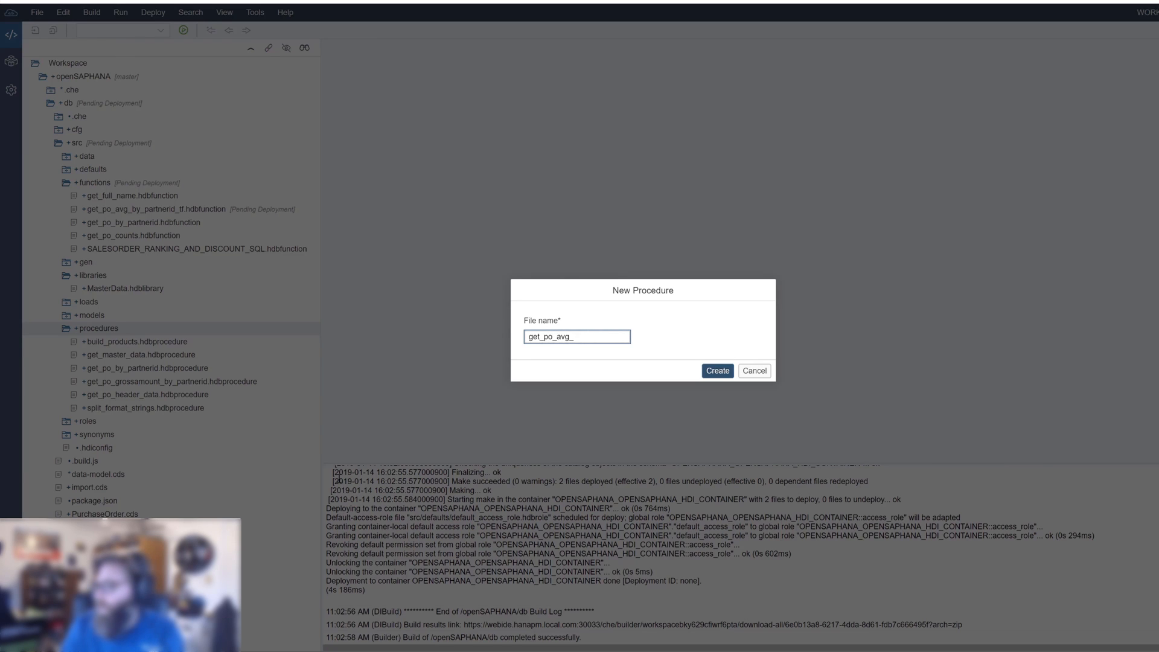
pyautogui.write('by_partnerid')
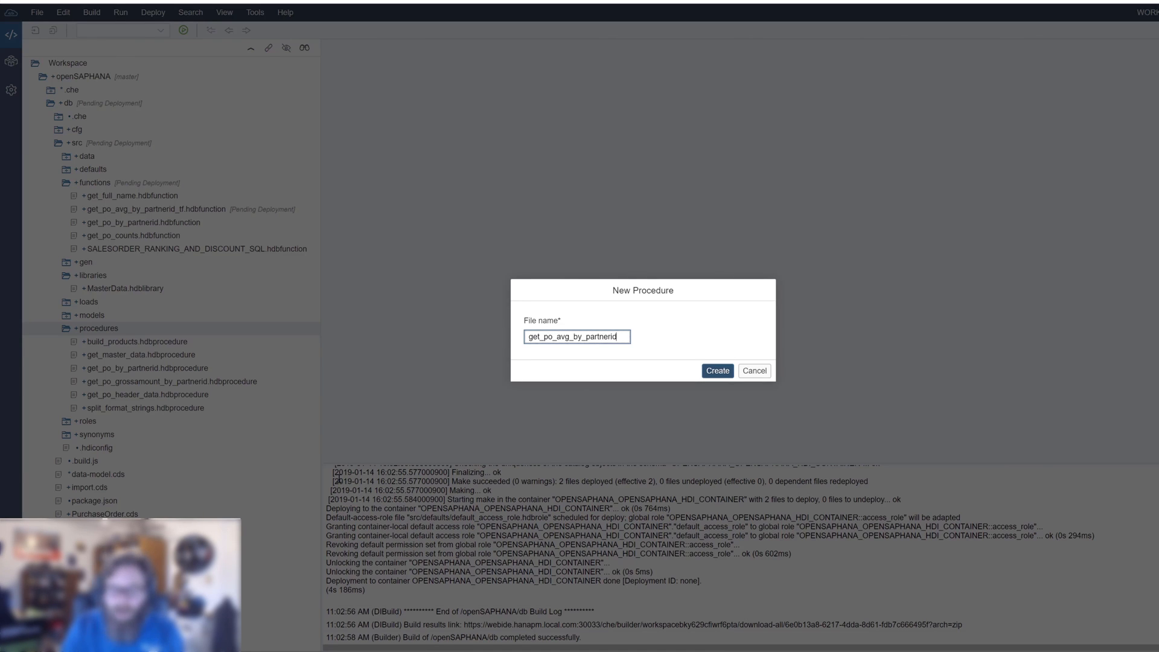
pyautogui.click(717, 371)
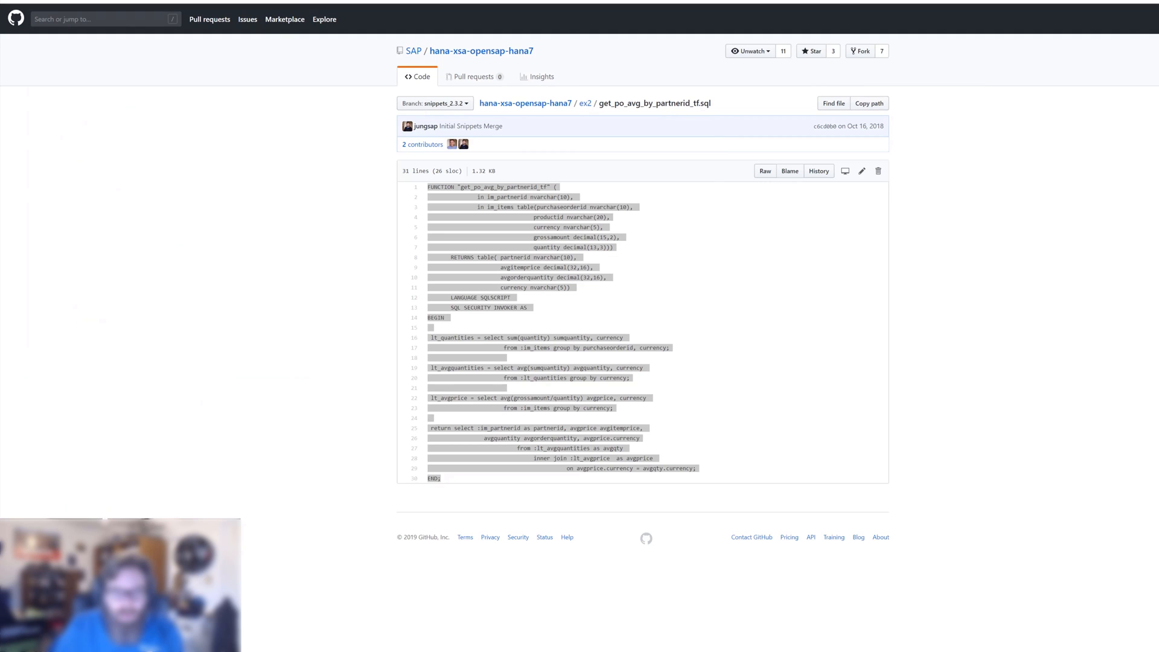
pyautogui.moveTo(623, 134)
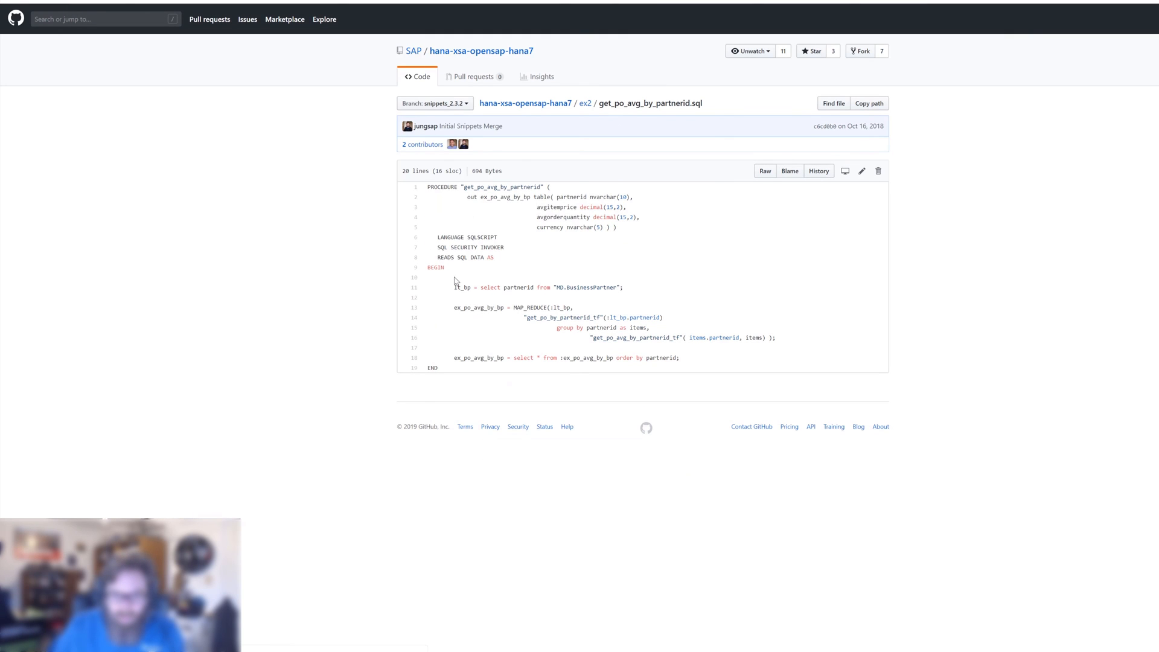
pyautogui.moveTo(424, 189)
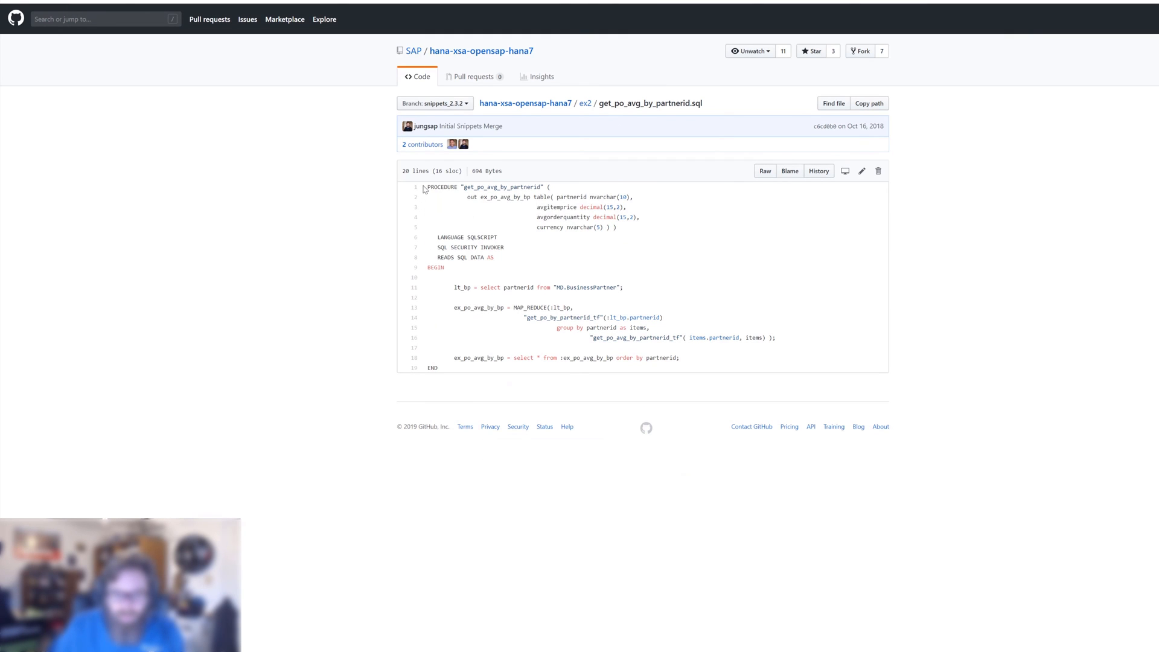
# - Select all of the get_po_avg_by_partnerid.sql snippet code on GitHub for copying
pyautogui.press('ctrl+a')
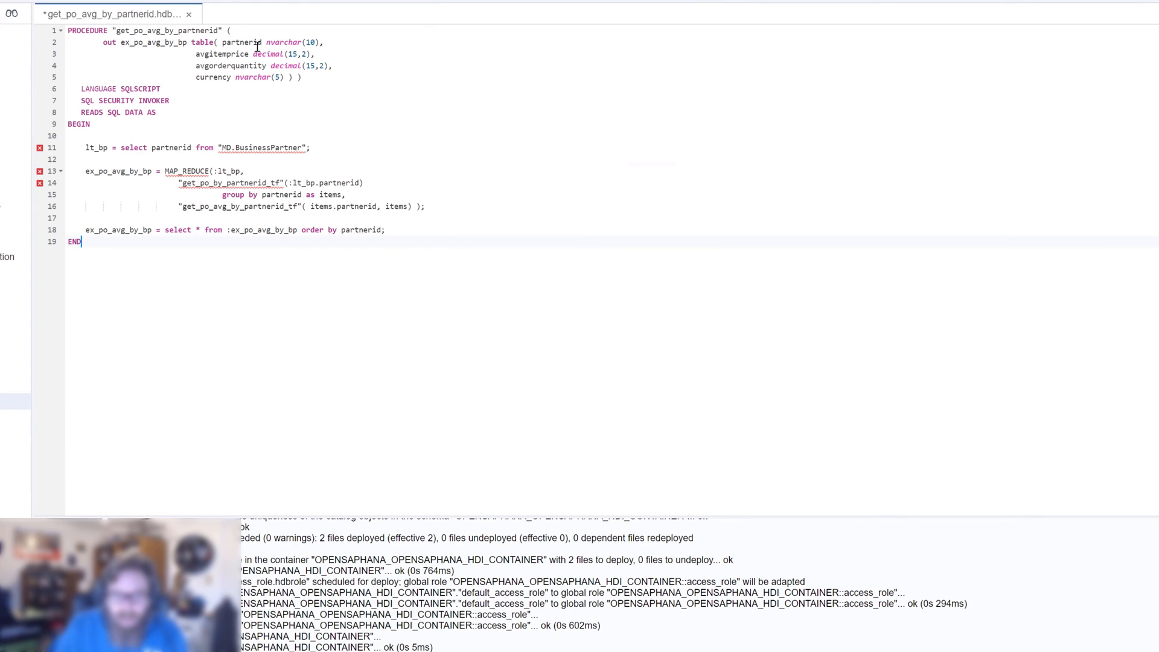
pyautogui.moveTo(229, 30)
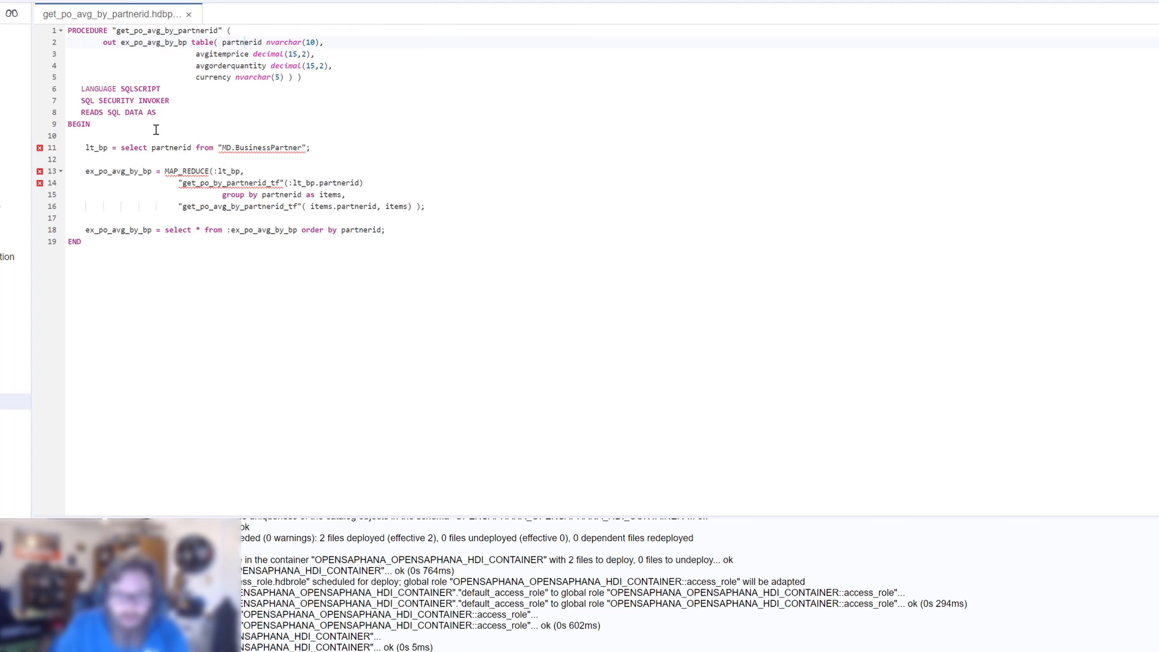
pyautogui.click(314, 148)
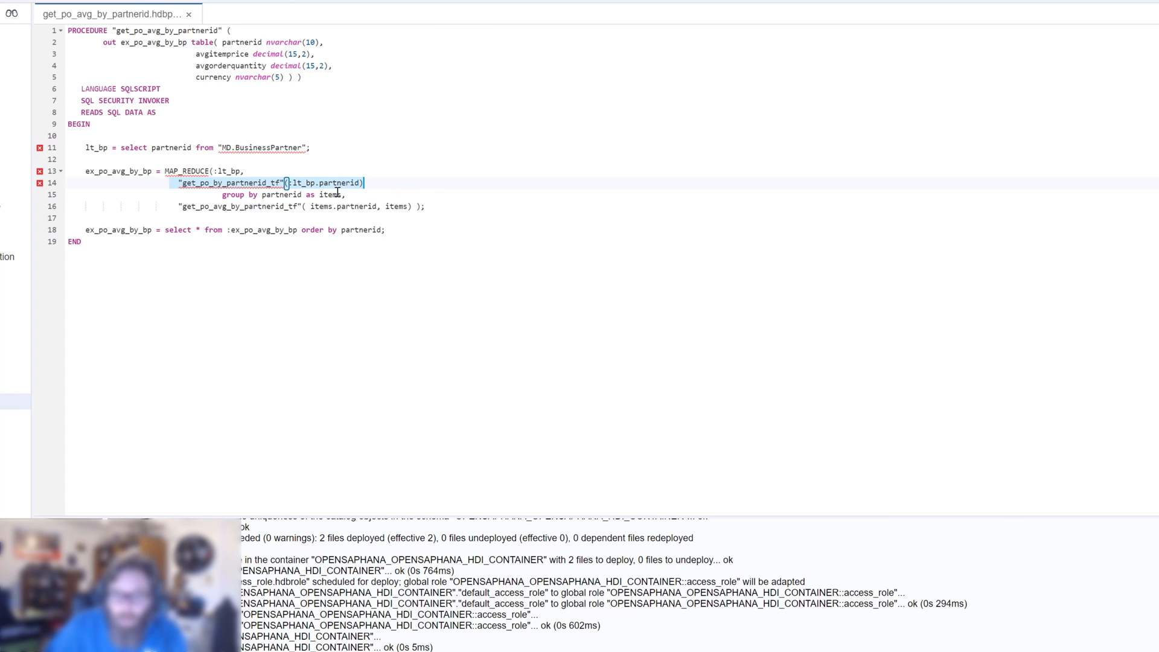
pyautogui.moveTo(228, 191)
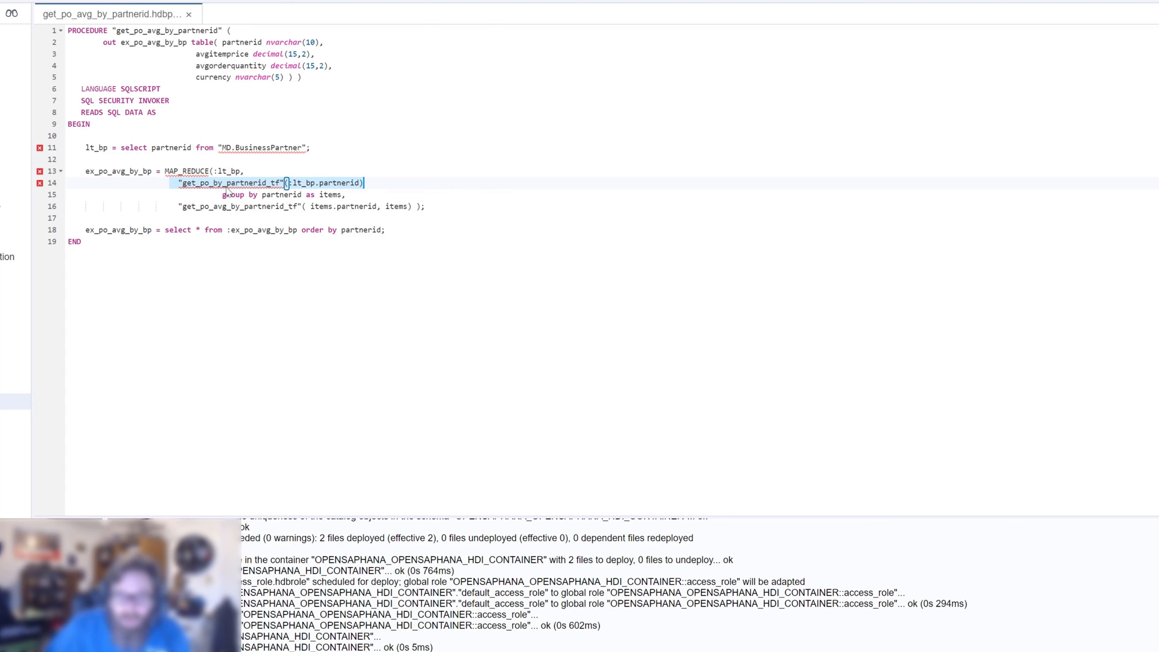
pyautogui.moveTo(205, 205)
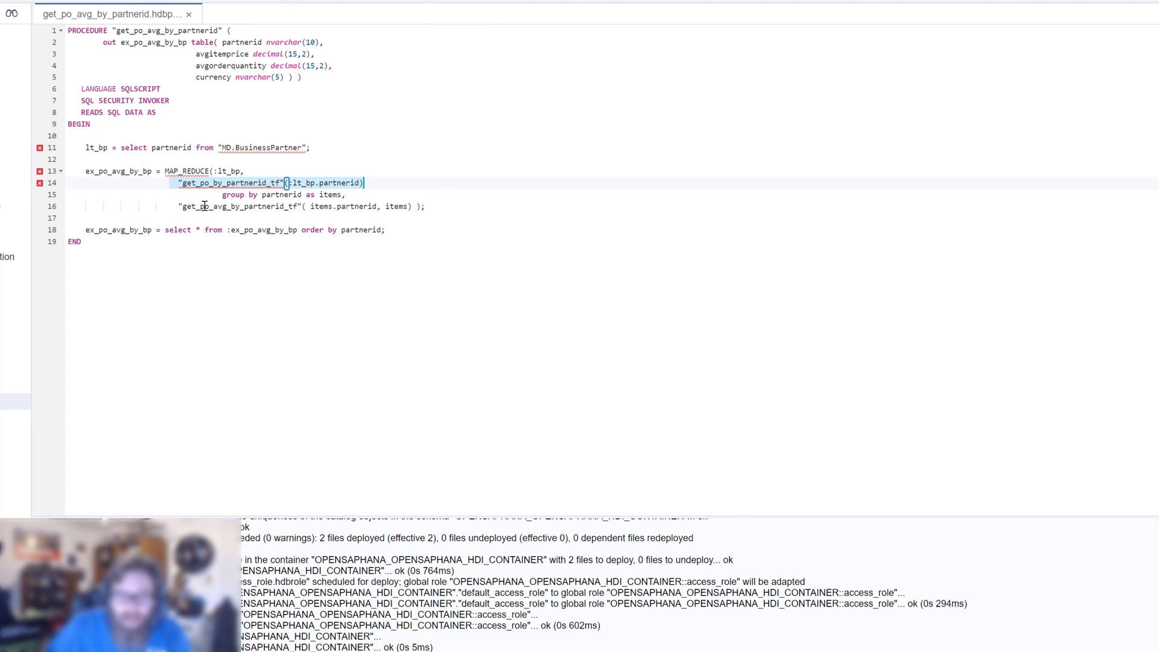
pyautogui.moveTo(165, 213)
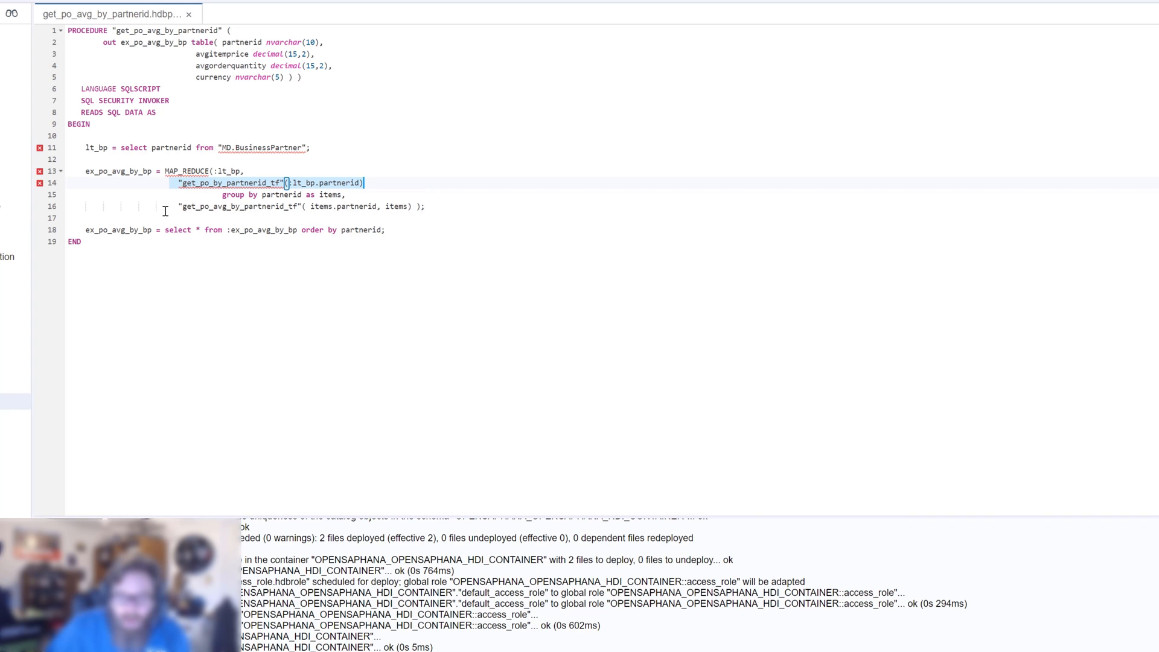
pyautogui.click(172, 207)
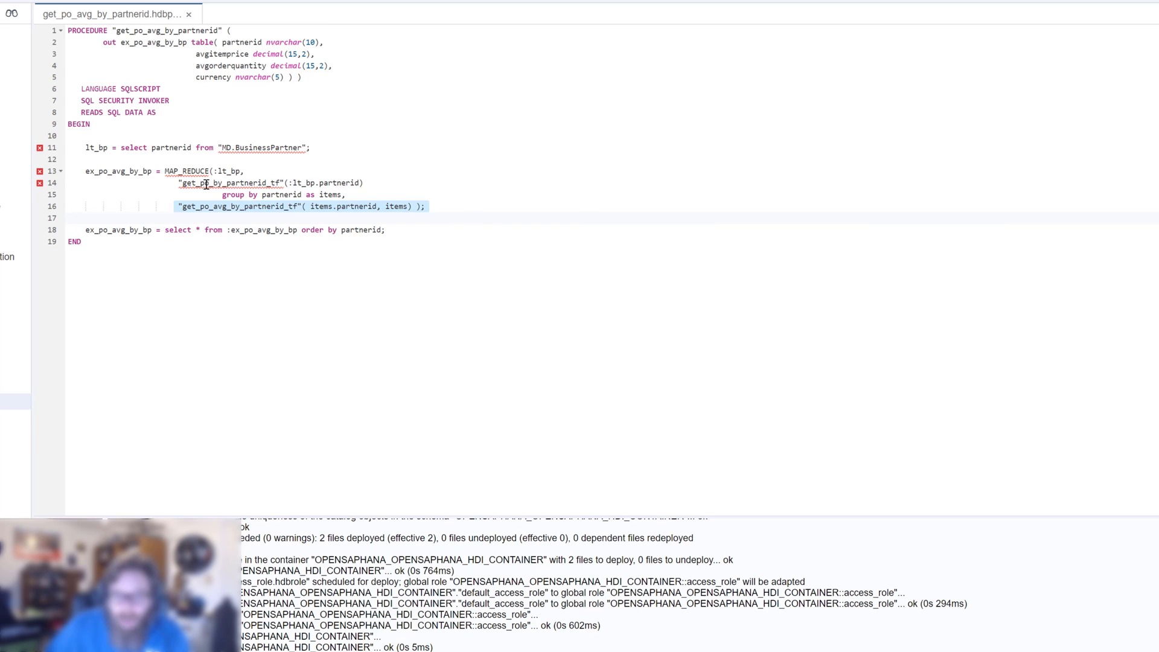
pyautogui.click(242, 182)
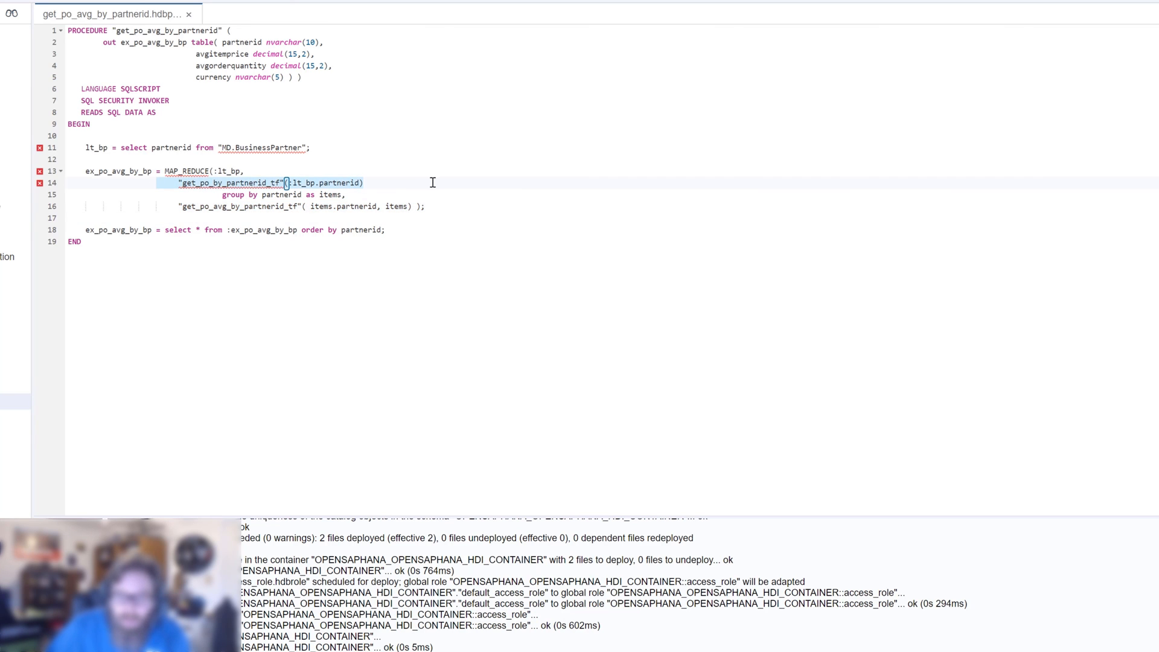
pyautogui.moveTo(355, 187)
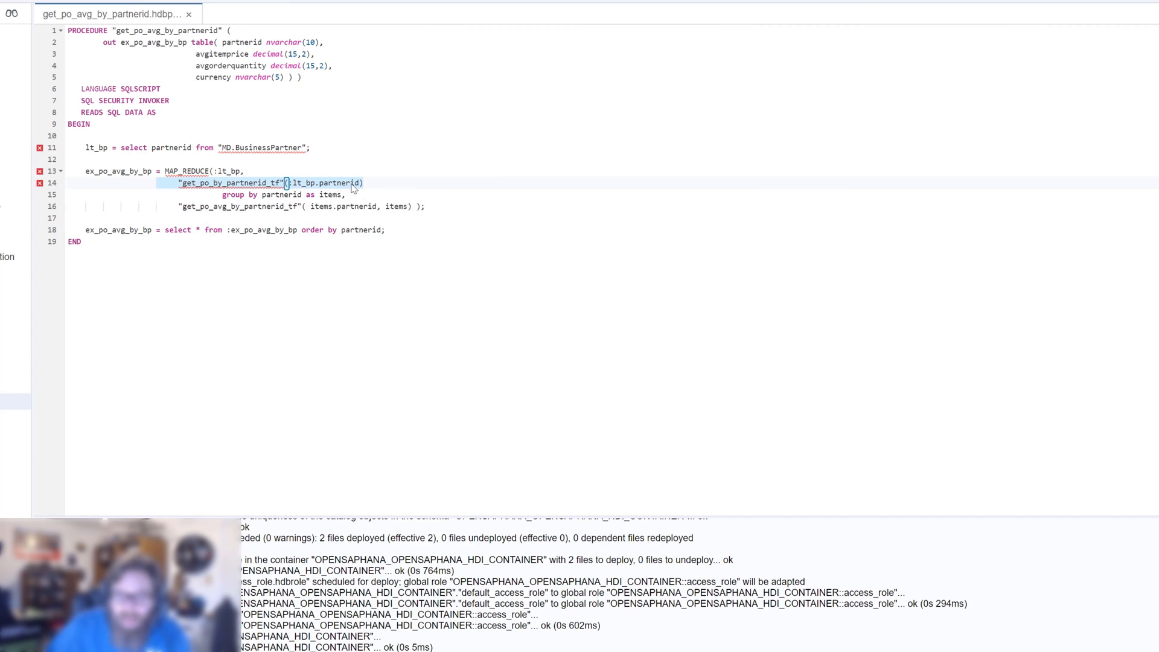
pyautogui.moveTo(371, 208)
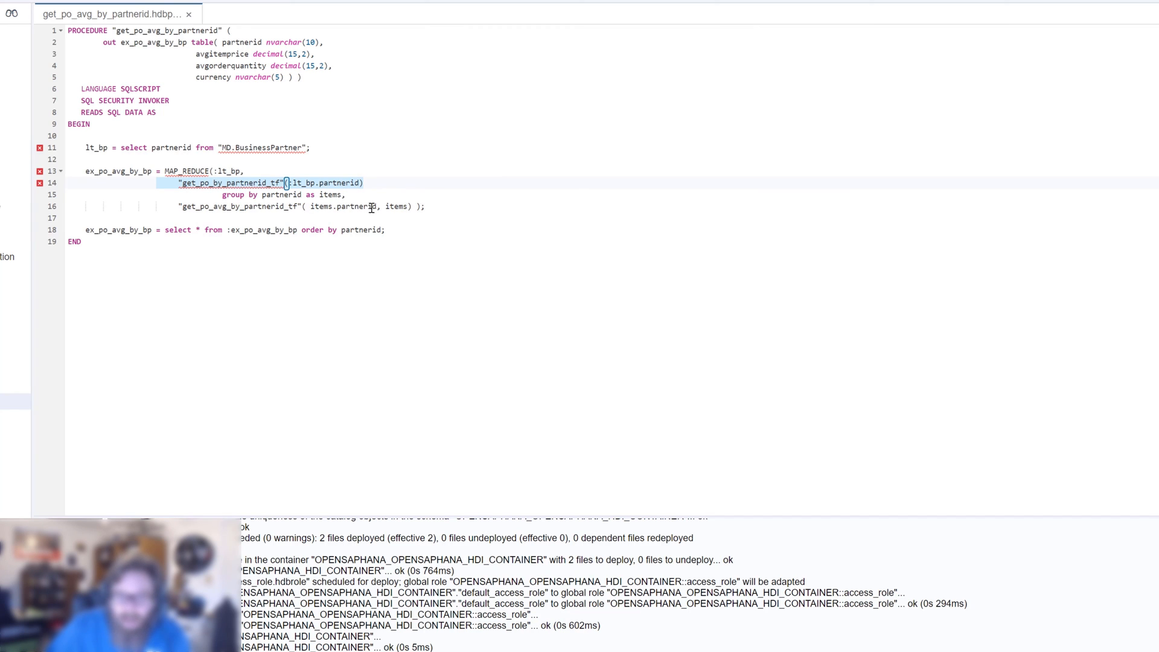
pyautogui.moveTo(230, 209)
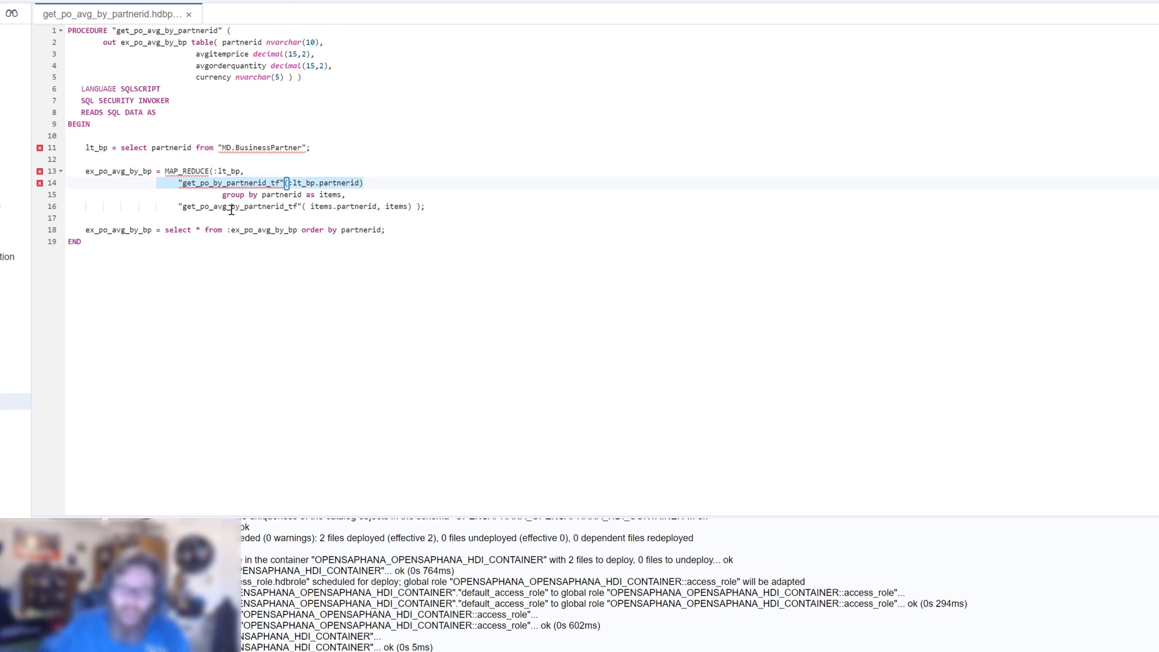
pyautogui.moveTo(259, 79)
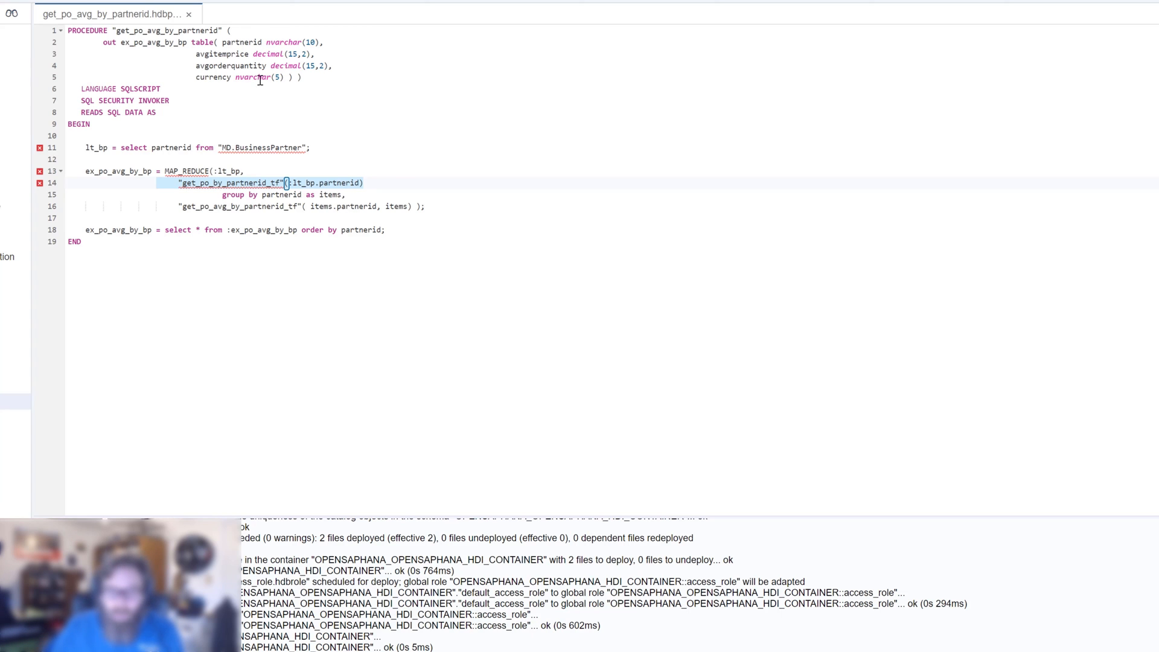
pyautogui.moveTo(240, 183)
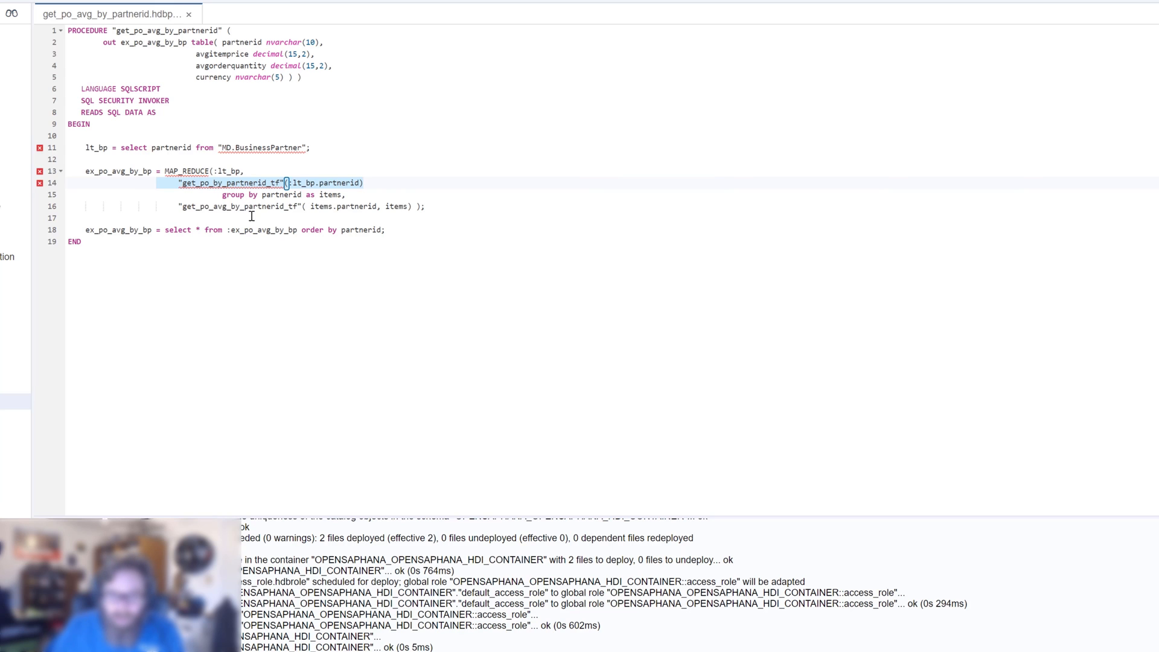
pyautogui.moveTo(212, 236)
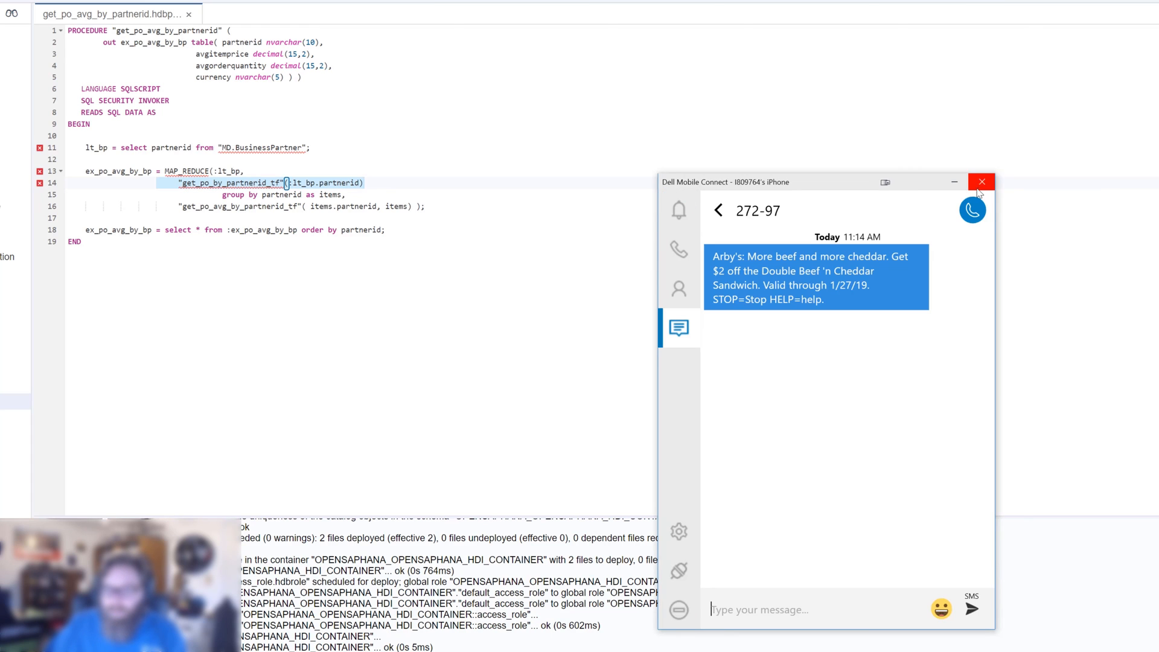
# - Dismiss the Dell Mobile Connect text message window
pyautogui.click(982, 181)
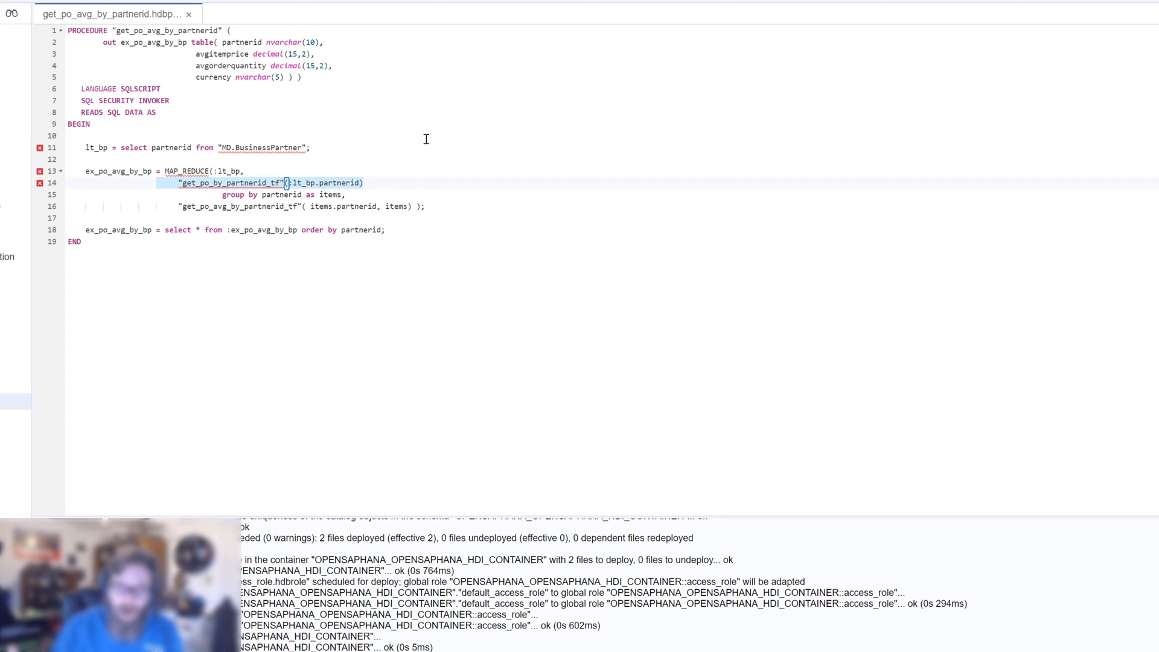
pyautogui.moveTo(405, 149)
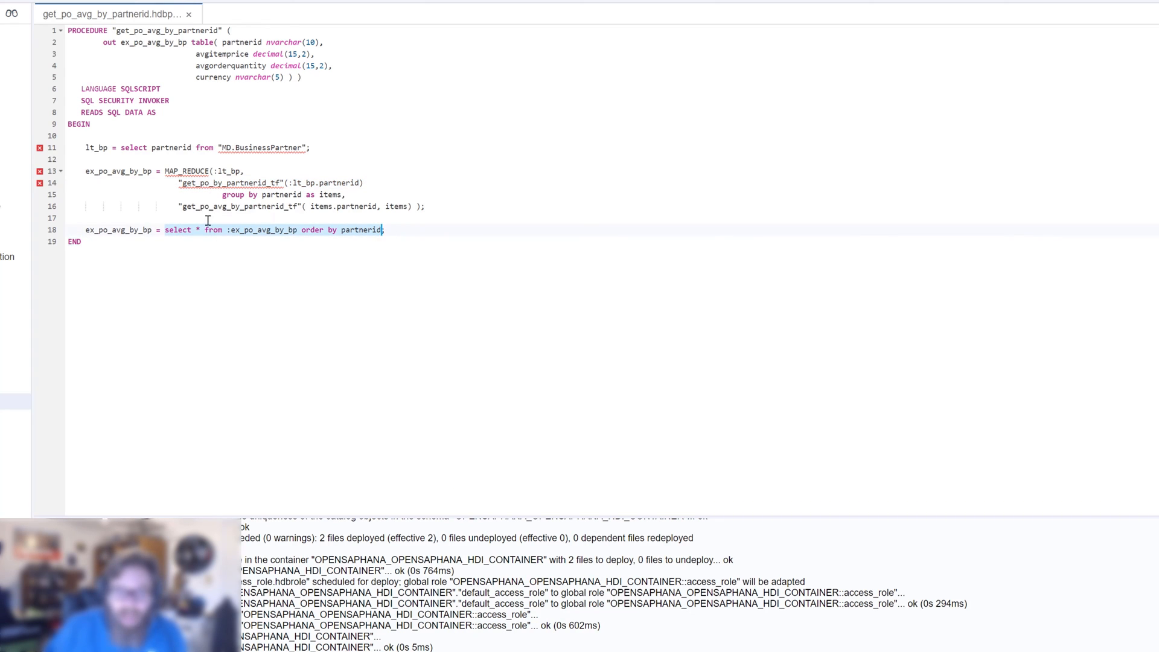
pyautogui.moveTo(126, 230)
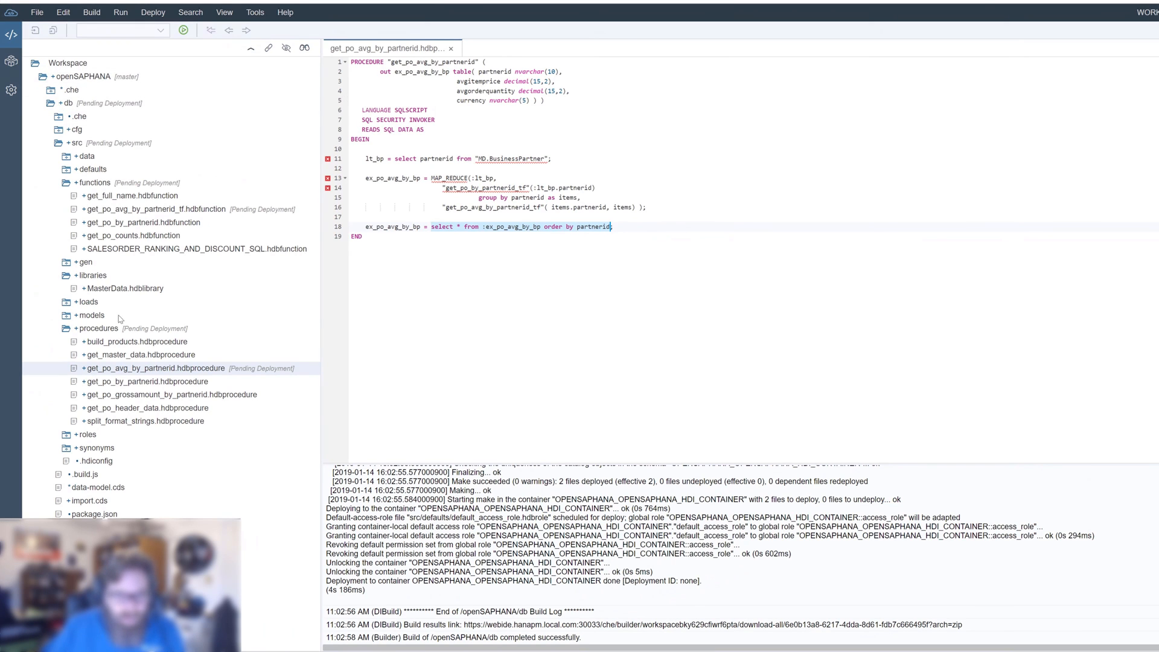
# - Build the db module and switch to the Database Explorer
pyautogui.rightClick(68, 103)
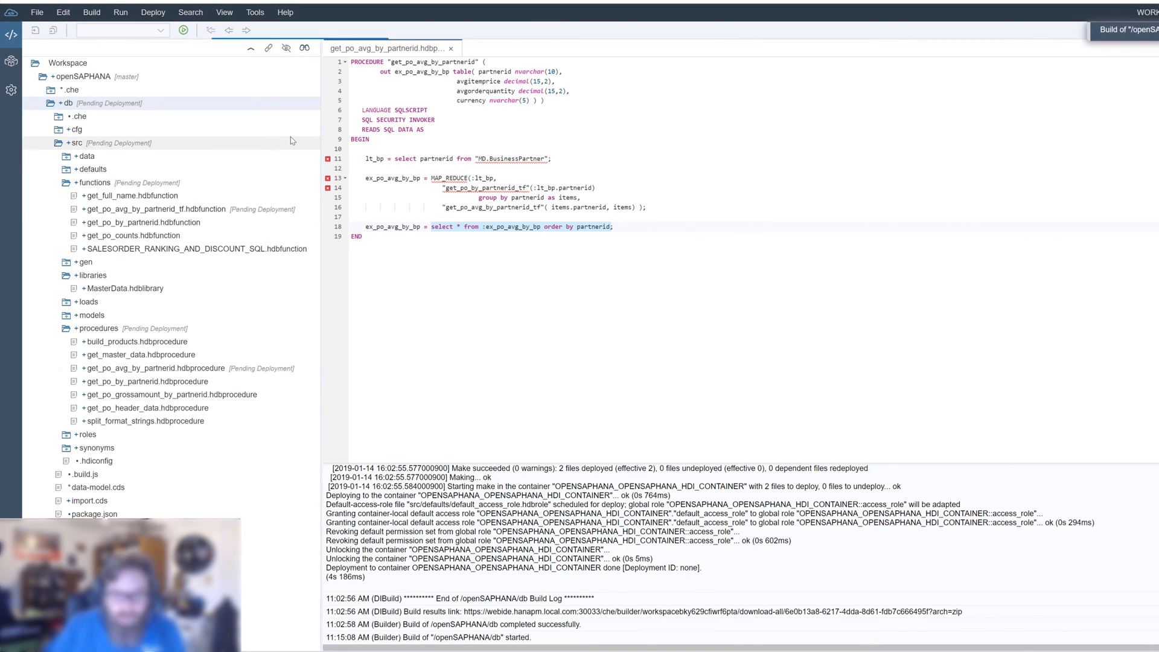
pyautogui.moveTo(291, 141)
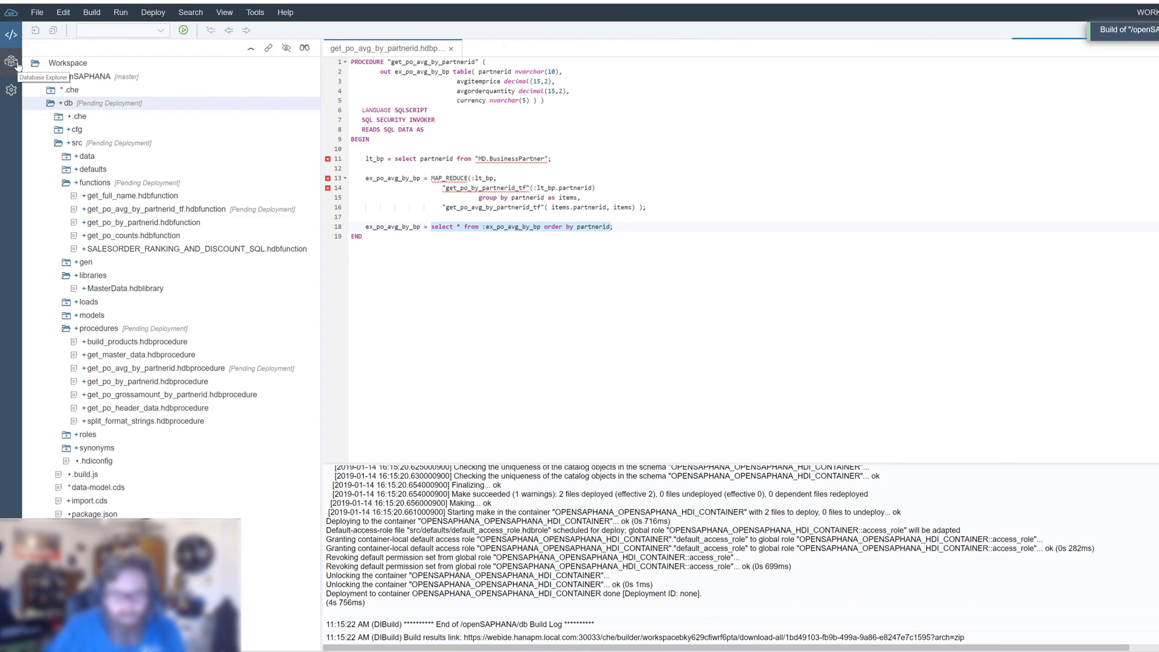
pyautogui.click(11, 60)
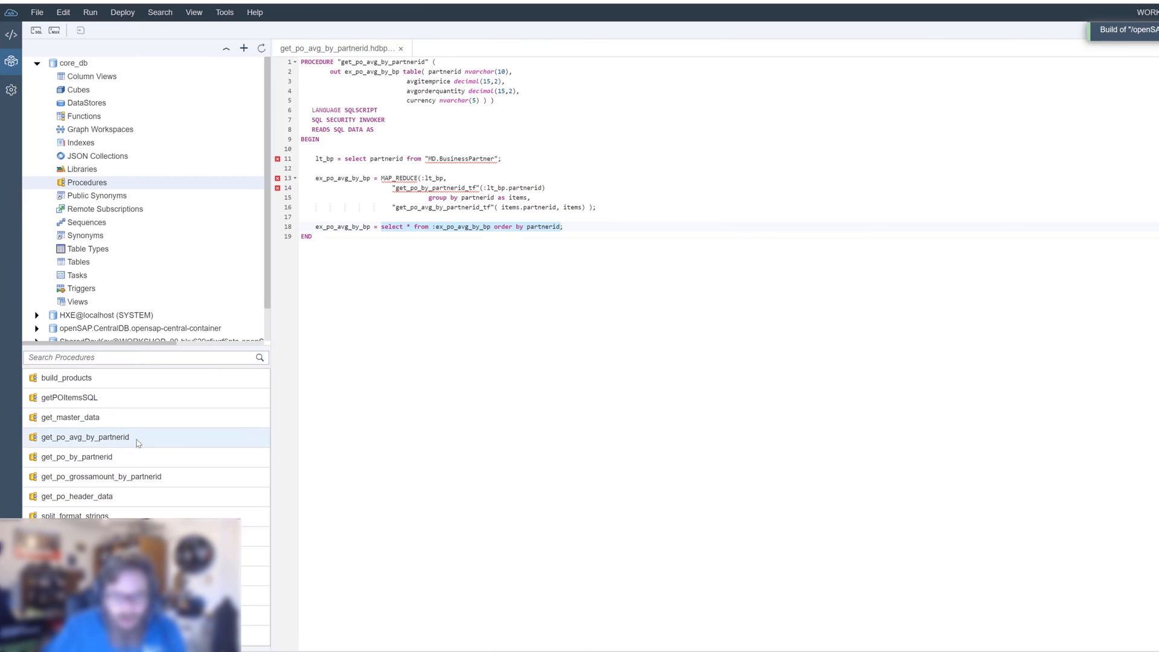
# - Generate a CALL statement for get_po_avg_by_partnerid in a SQL console
pyautogui.doubleClick(84, 437)
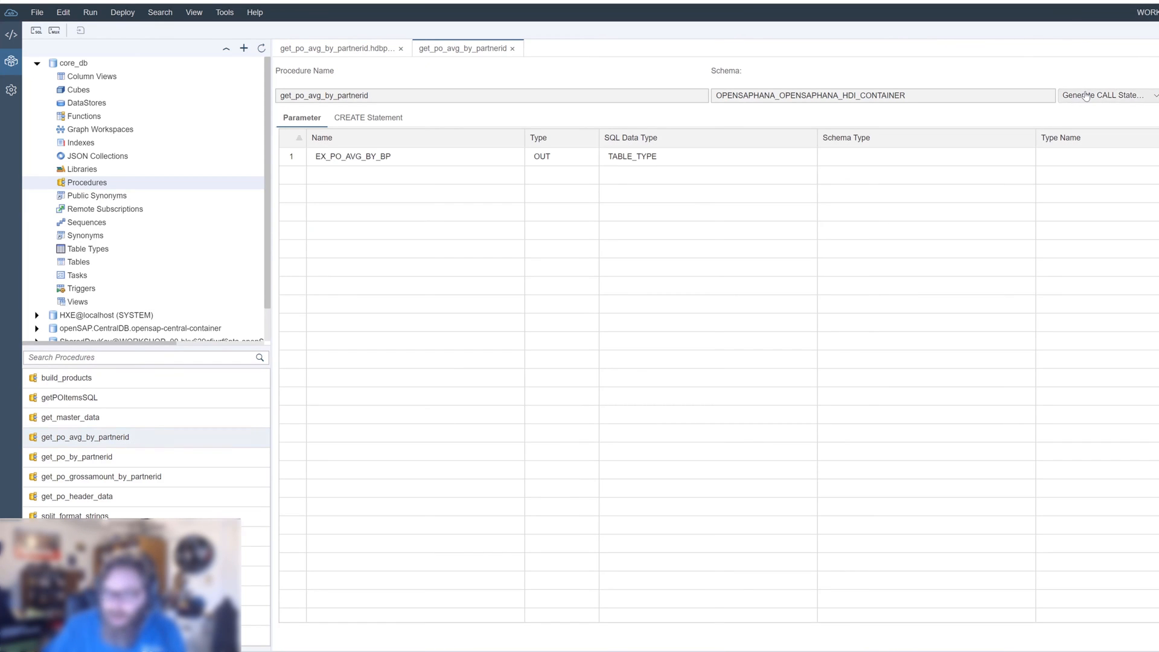
pyautogui.click(1108, 94)
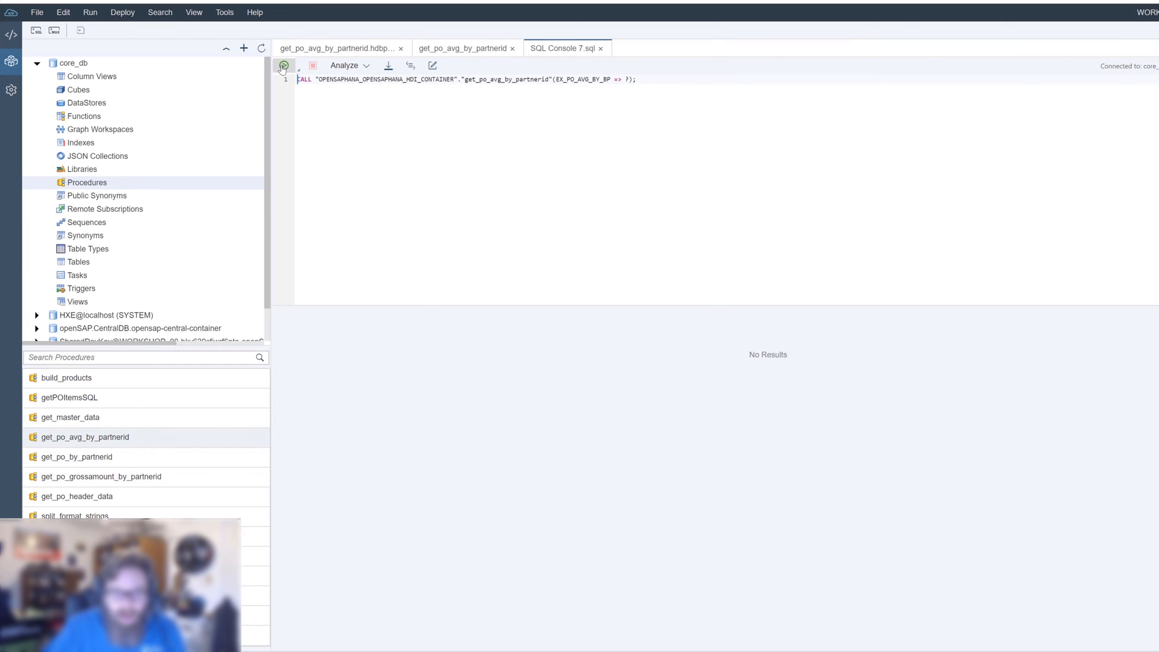
# - Run the CALL returning 38 averaged rows per partner and view its Messages tab
pyautogui.click(284, 65)
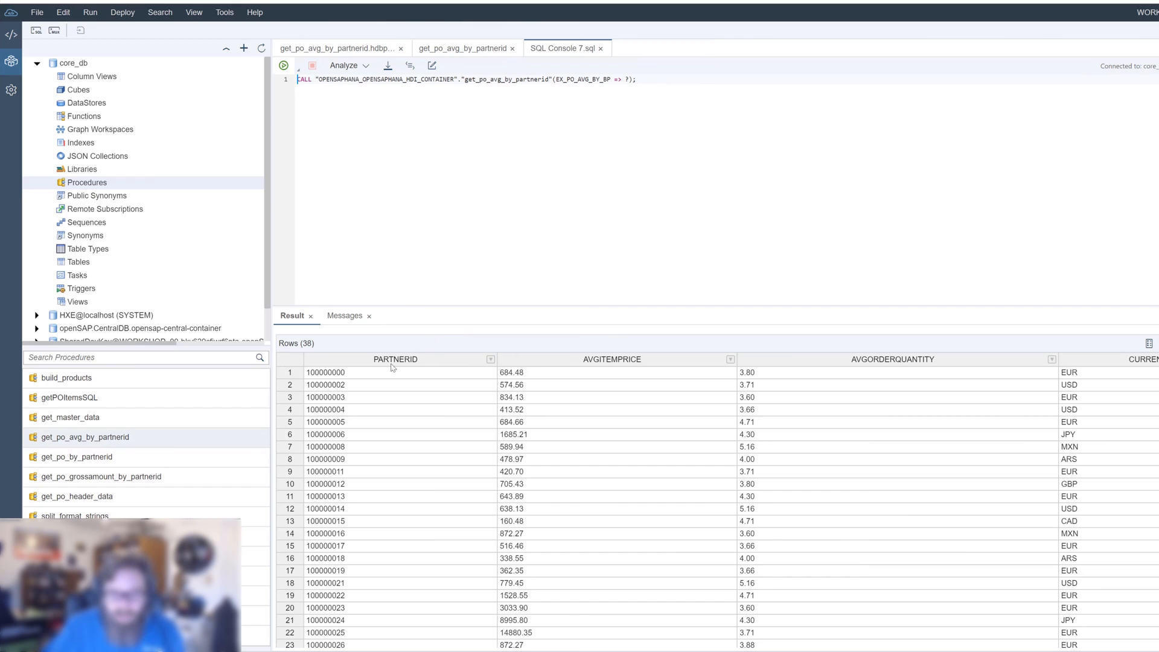
pyautogui.moveTo(366, 383)
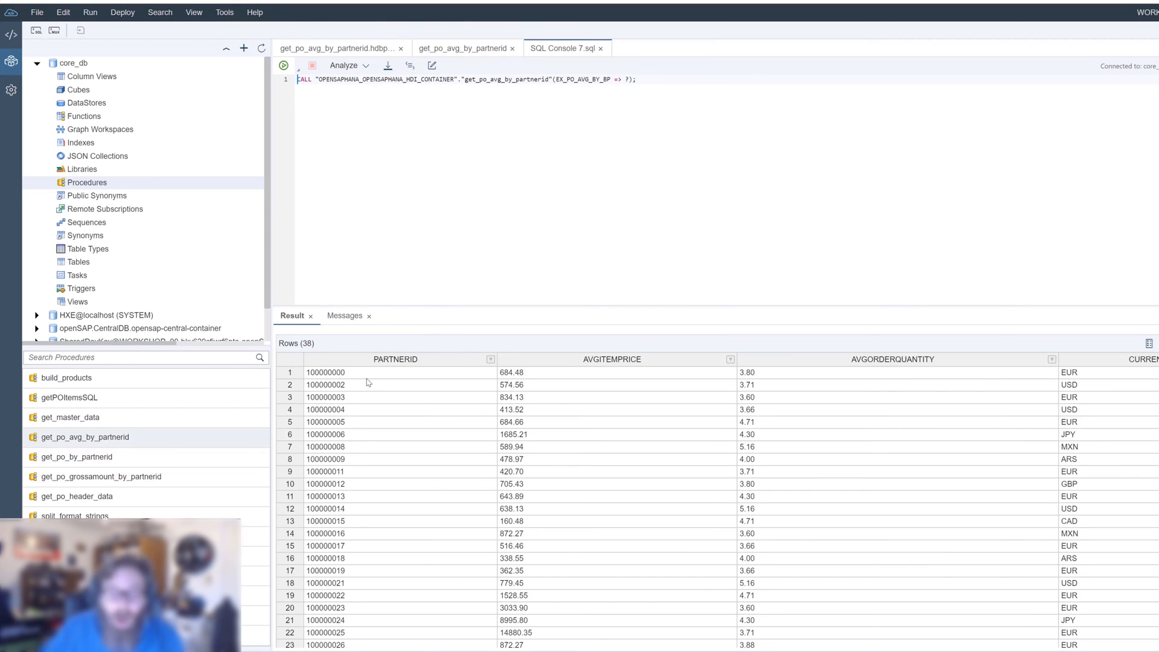
pyautogui.moveTo(358, 379)
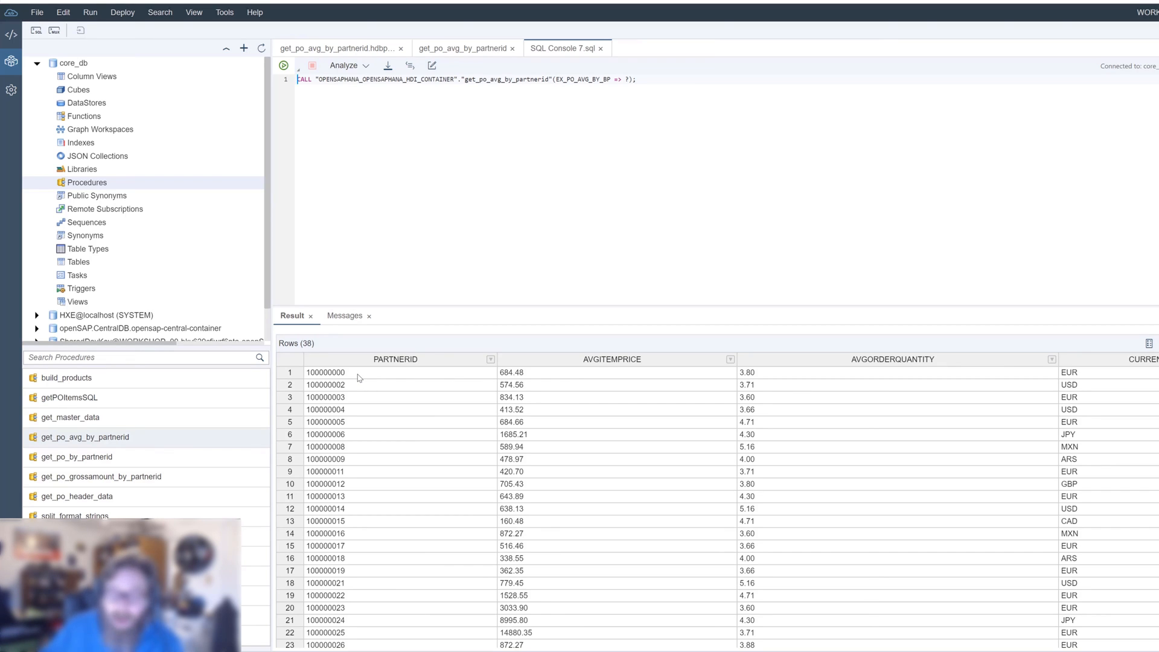
pyautogui.moveTo(562, 389)
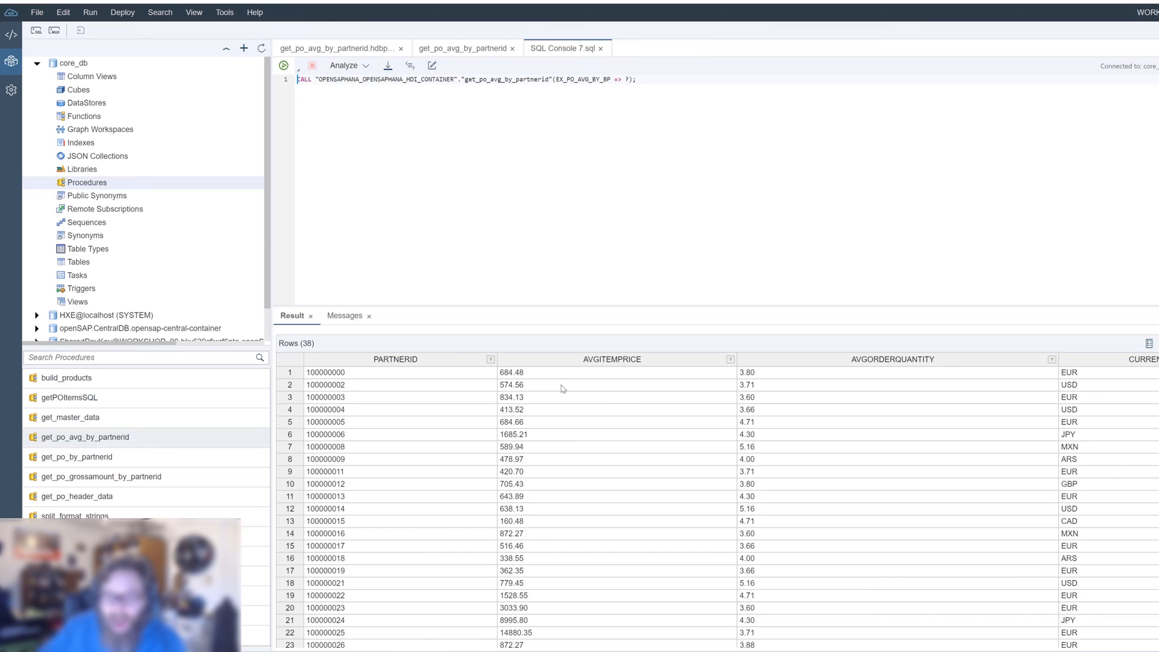
pyautogui.moveTo(546, 379)
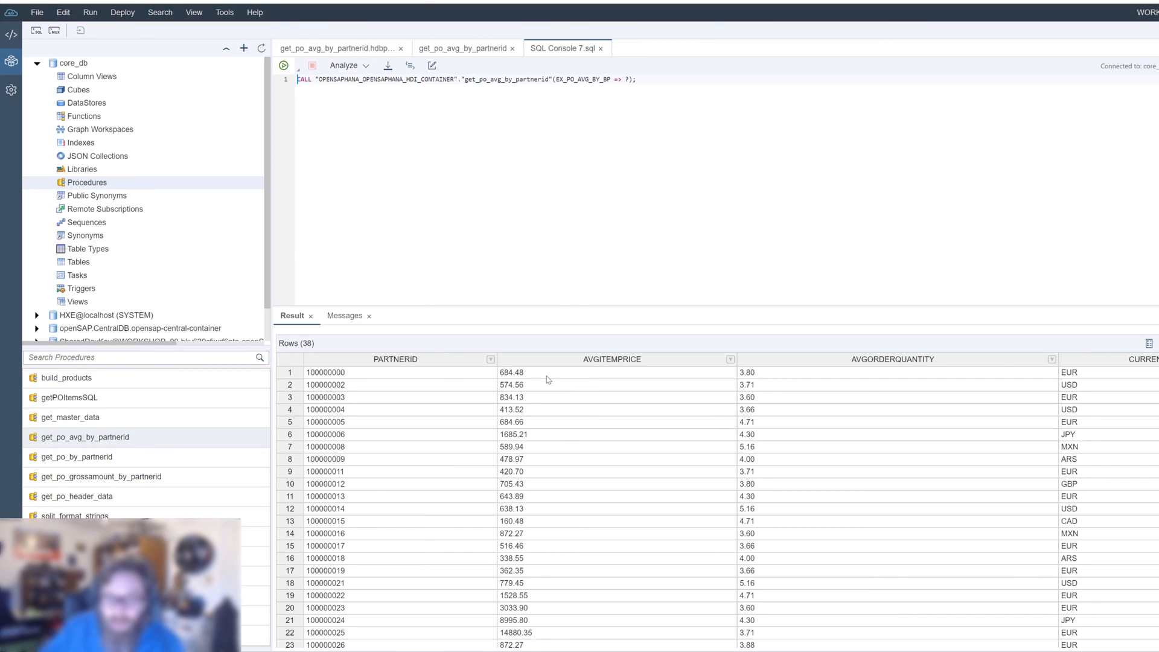
pyautogui.moveTo(393, 383)
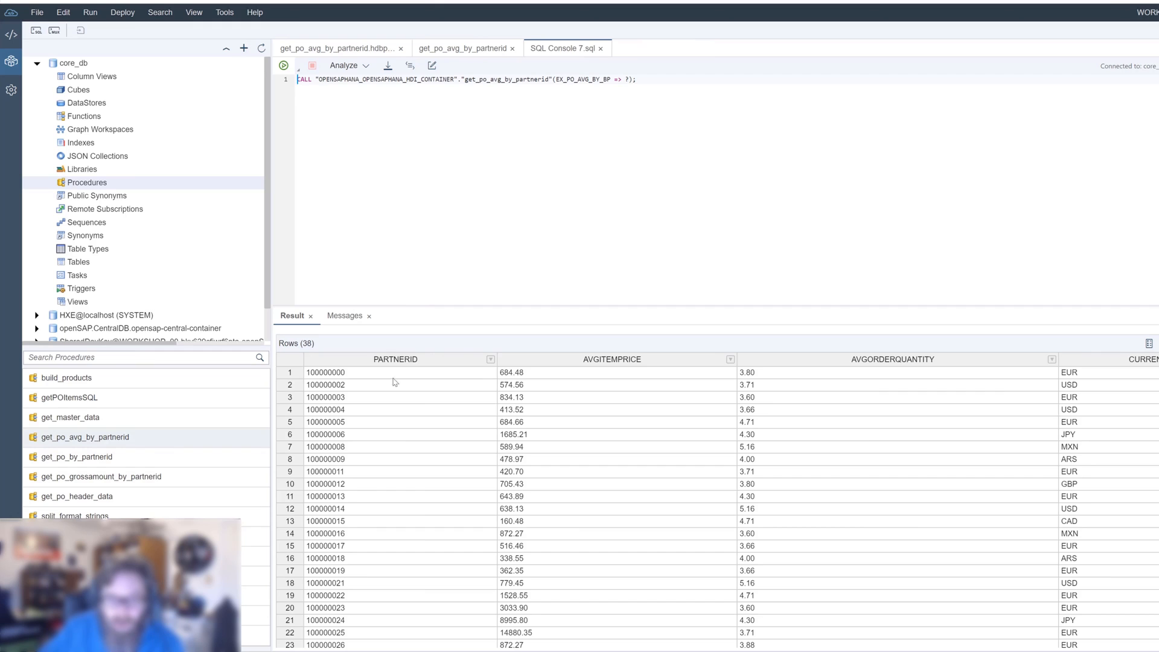
pyautogui.moveTo(922, 384)
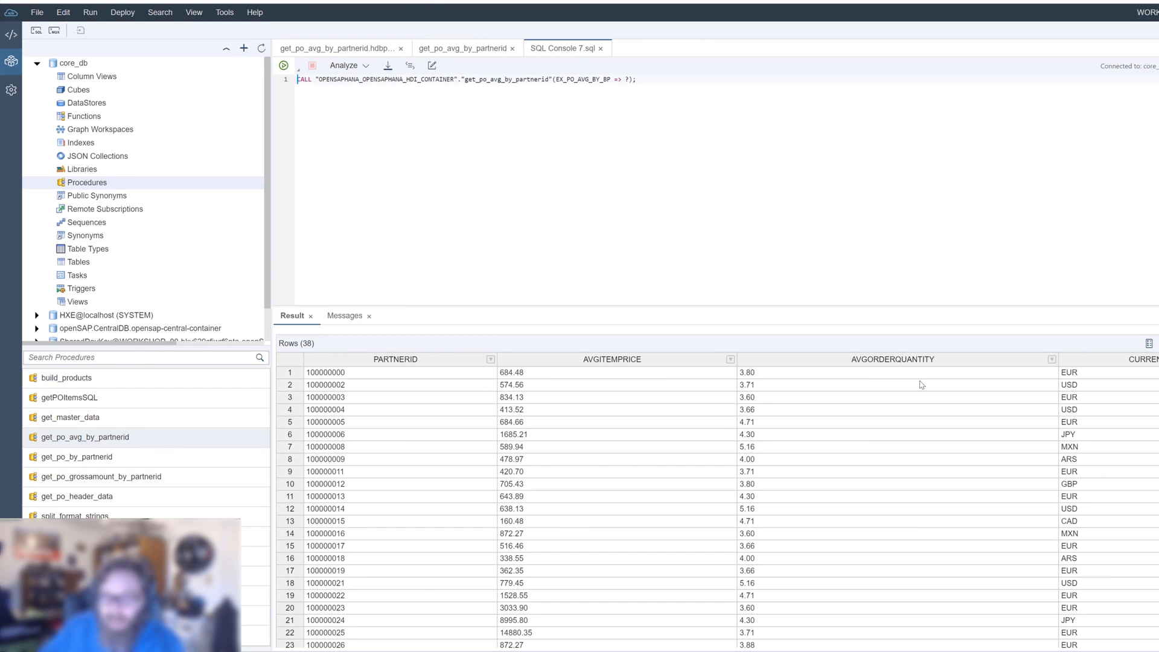
pyautogui.moveTo(897, 376)
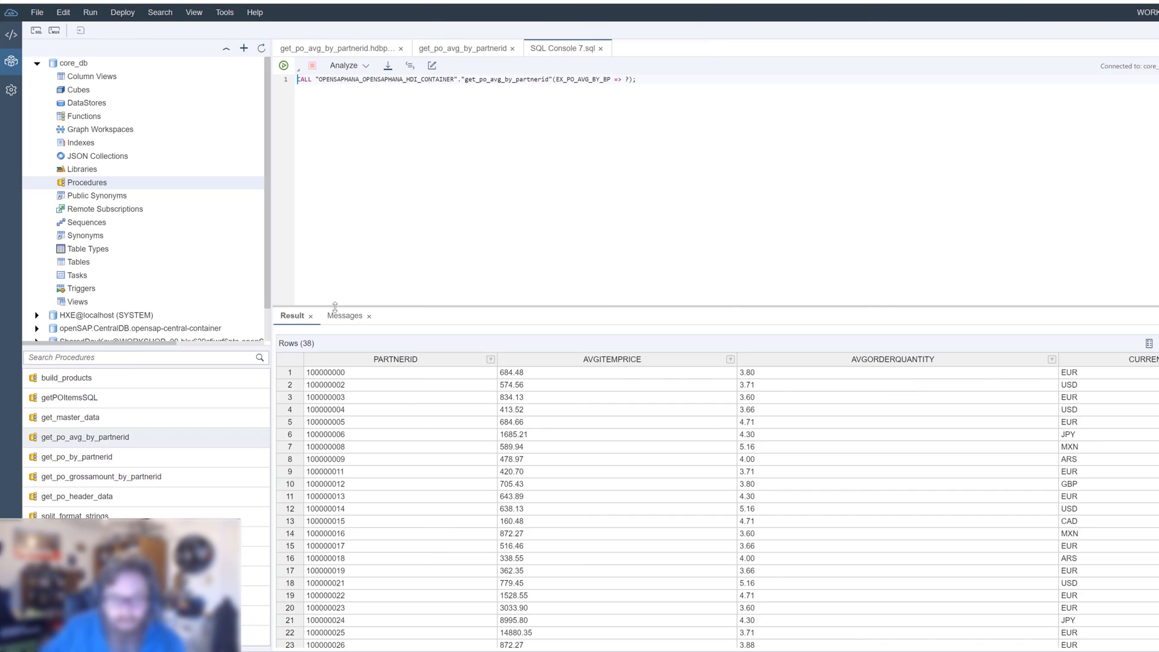
pyautogui.click(344, 315)
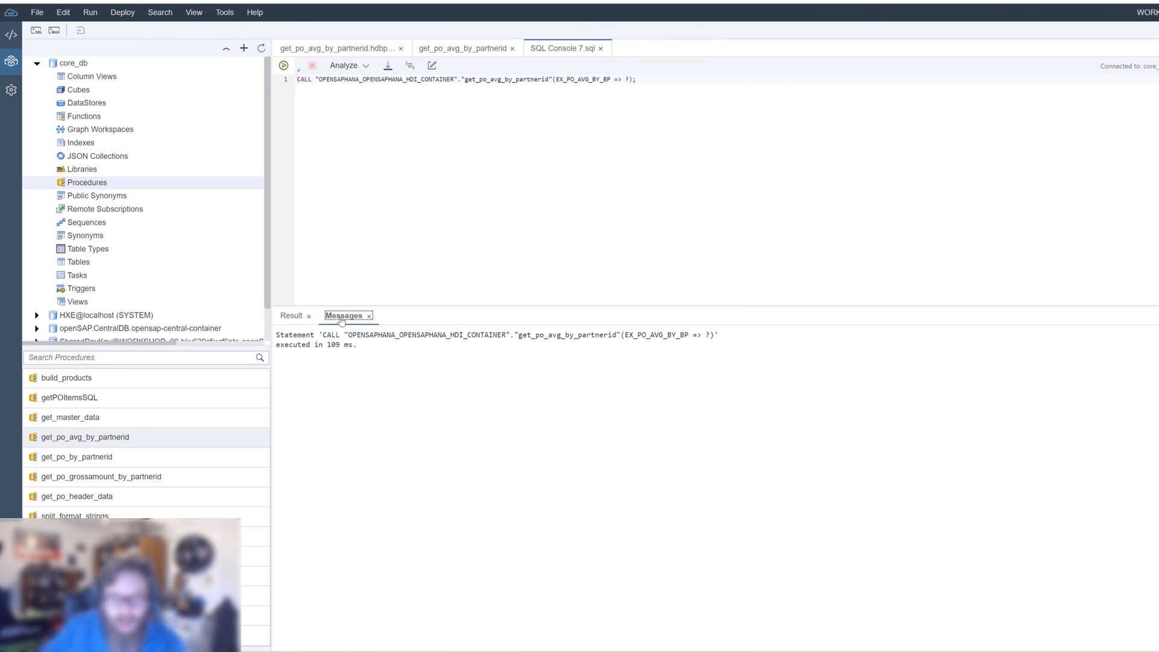
pyautogui.moveTo(365, 348)
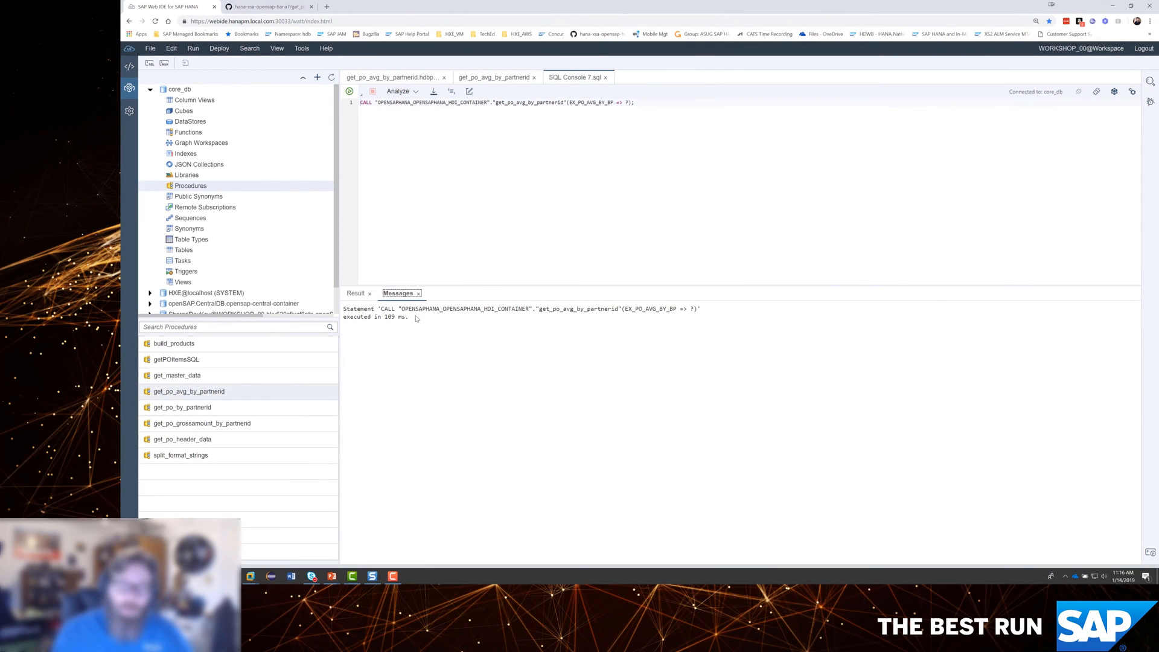
pyautogui.moveTo(442, 236)
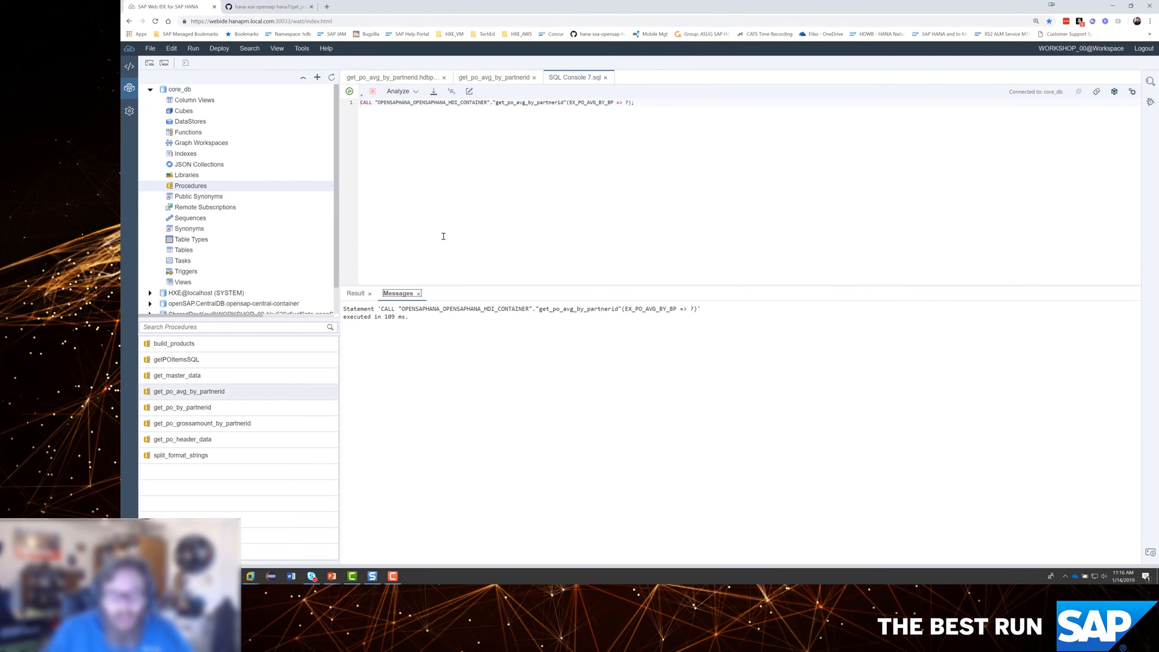